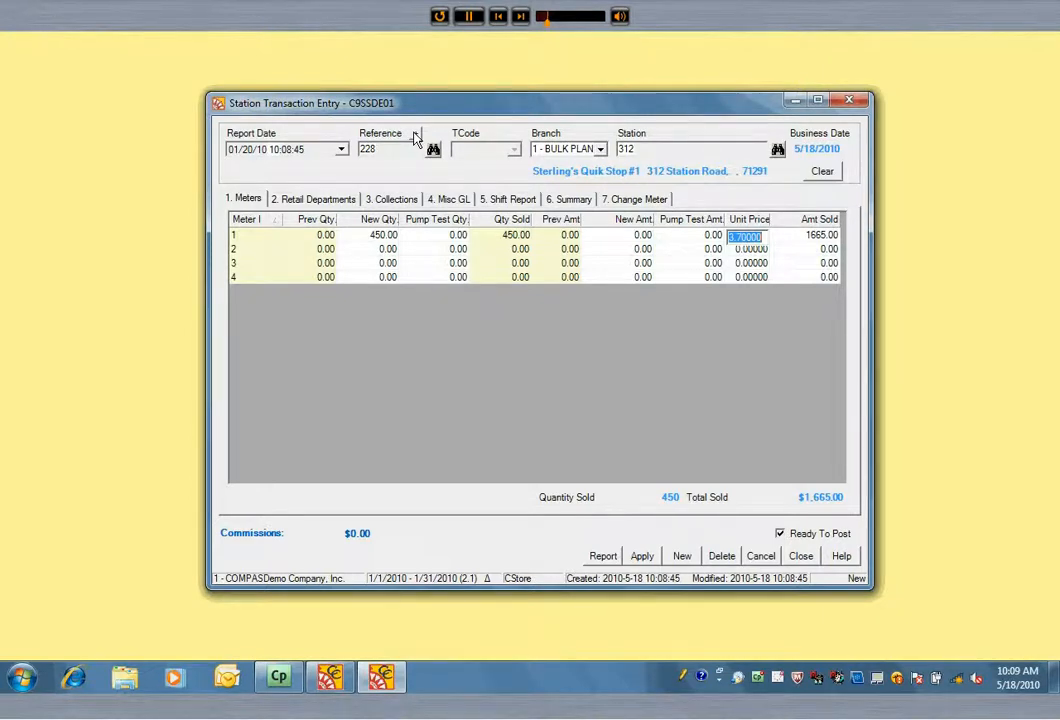
# Enter meter 2's new quantity 526 with pump test 15, and apply the readings.
pyautogui.press('Tab')
pyautogui.write('526')
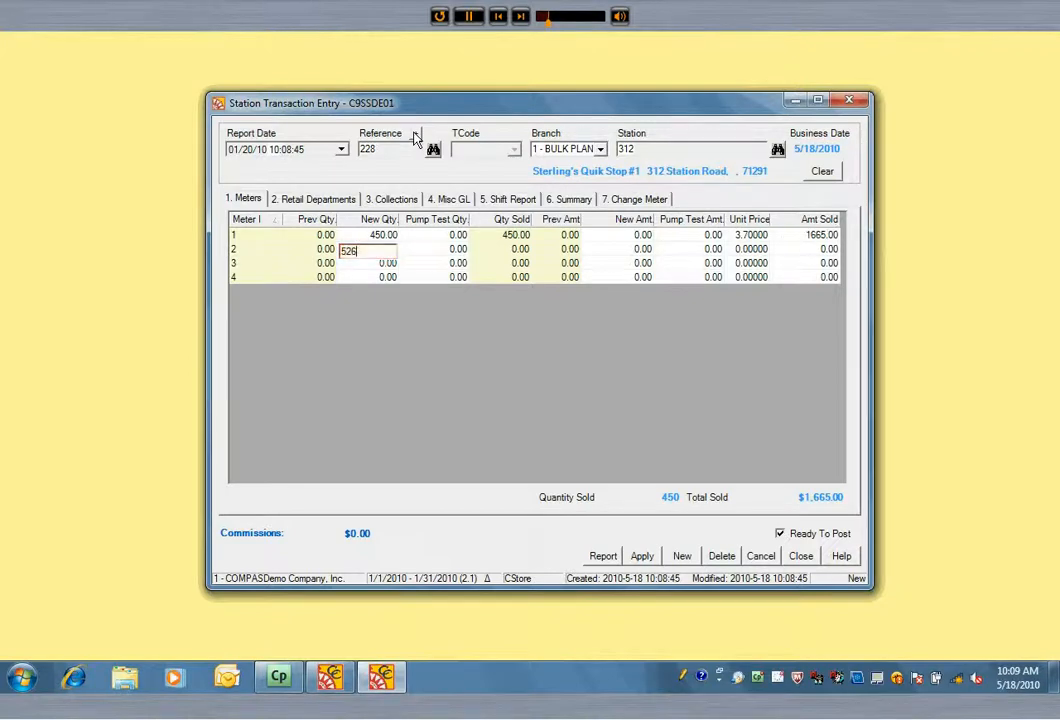
pyautogui.press('Tab')
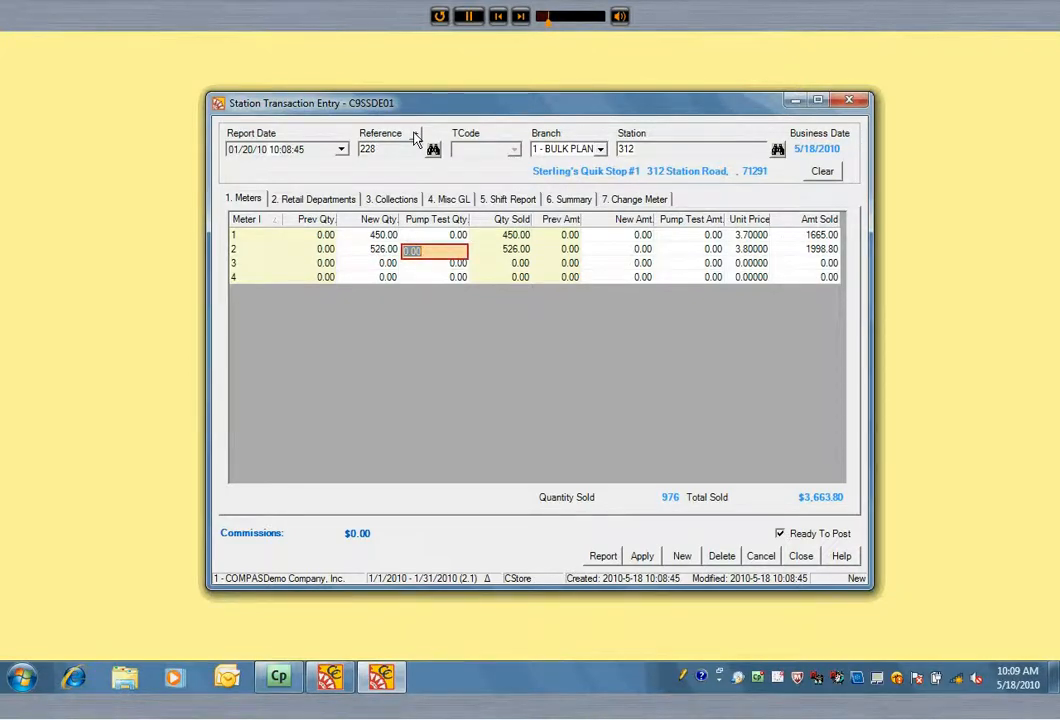
pyautogui.write('15')
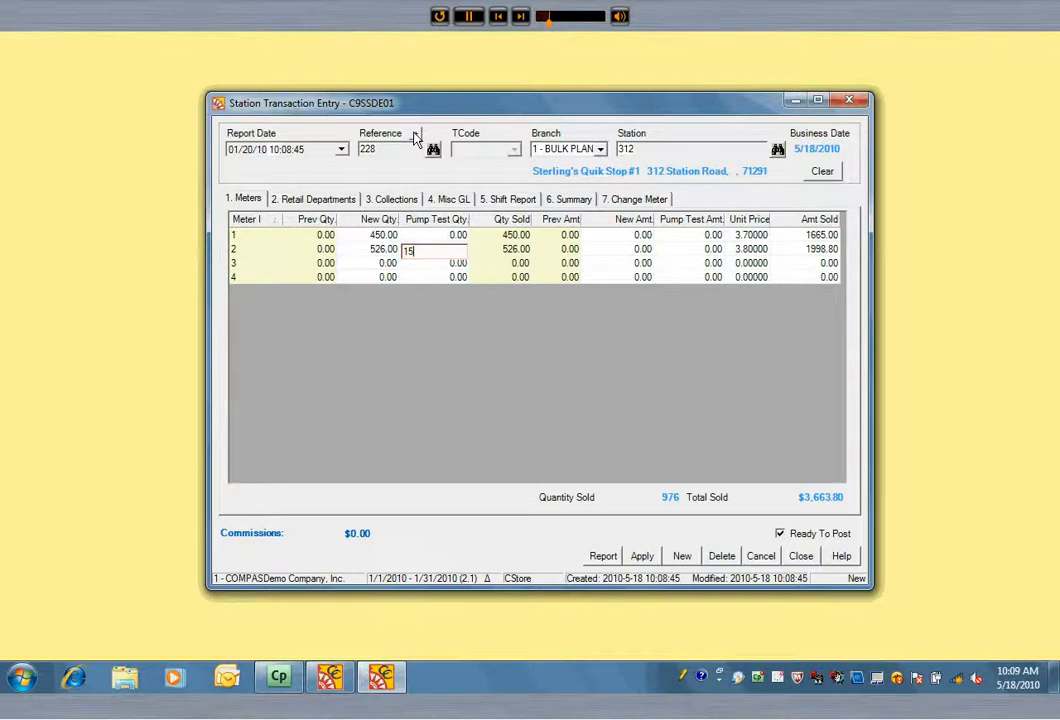
pyautogui.press('Tab')
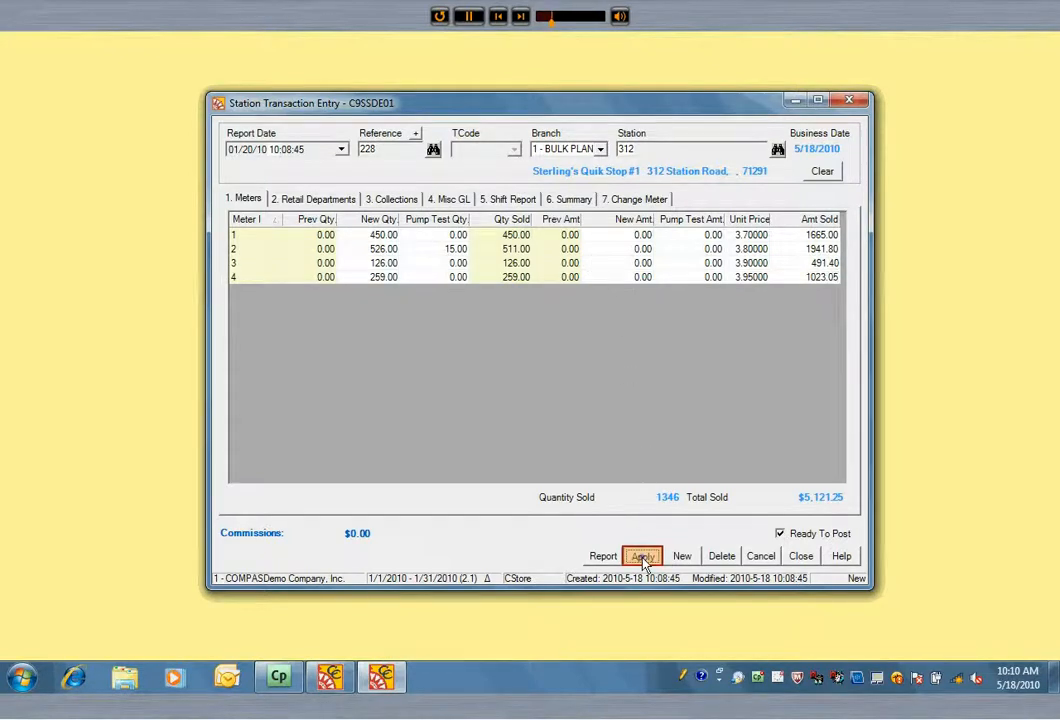
pyautogui.click(642, 555)
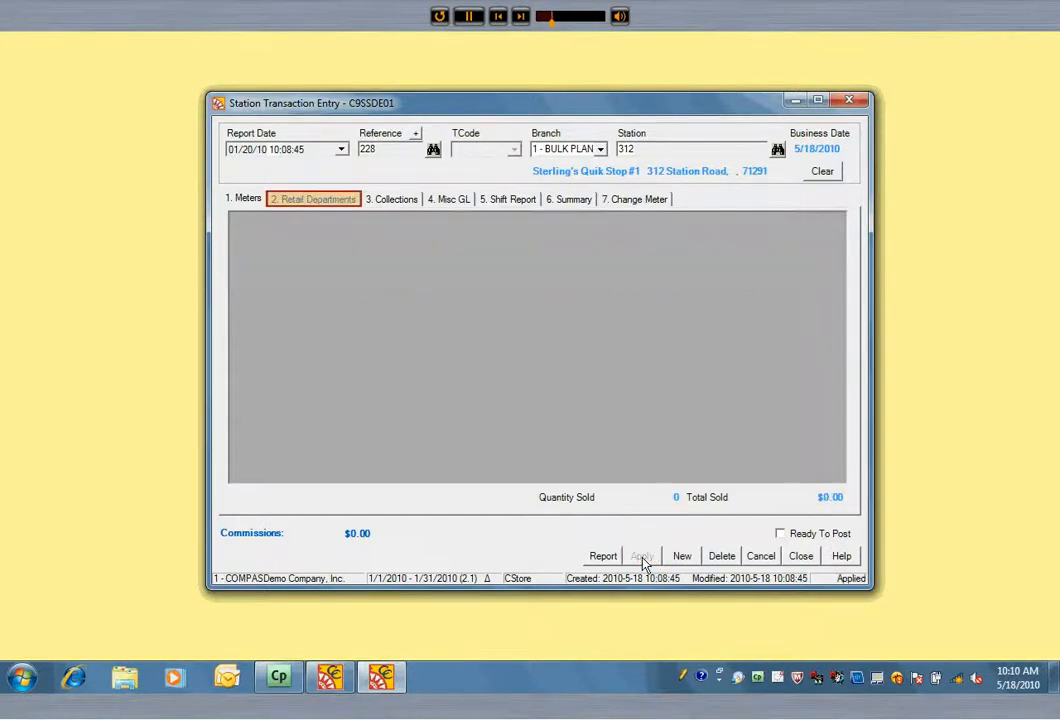
# Enter department sales amounts (455, 148, …) totalling $3,727.00 with $225.33 tax, and apply.
pyautogui.click(642, 556)
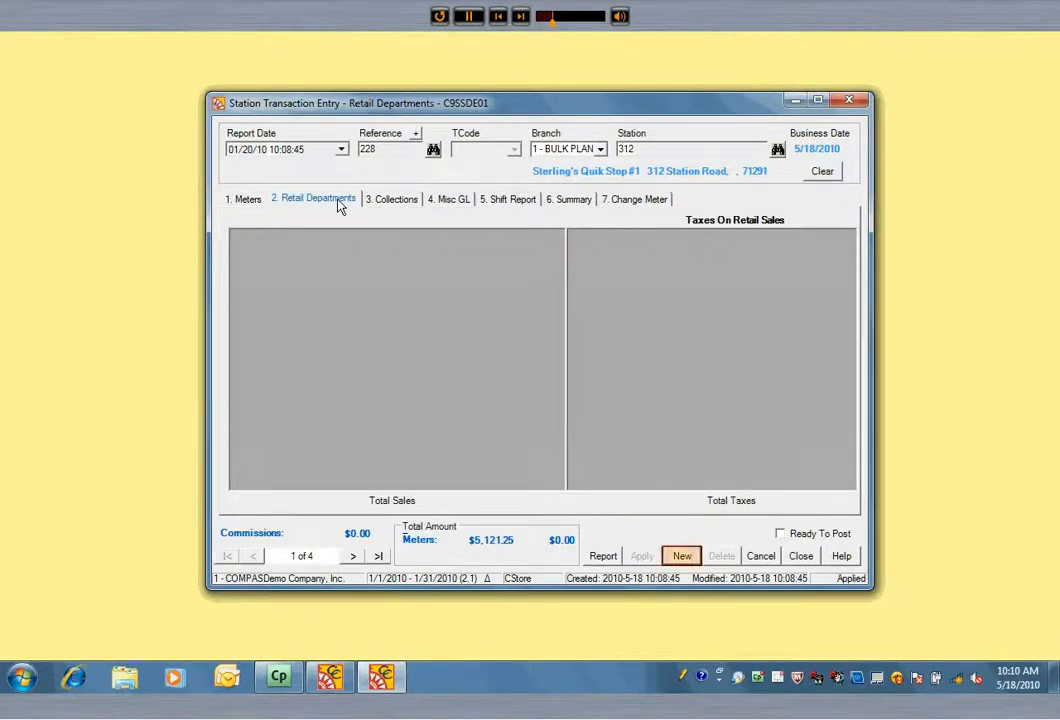
pyautogui.click(681, 555)
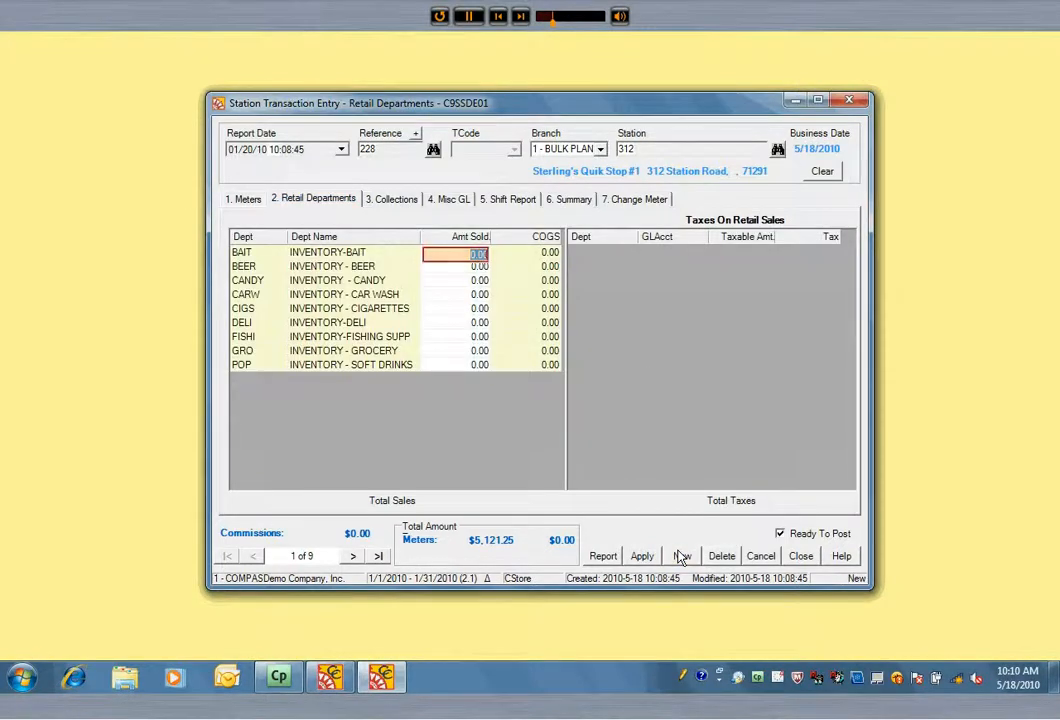
pyautogui.write('455')
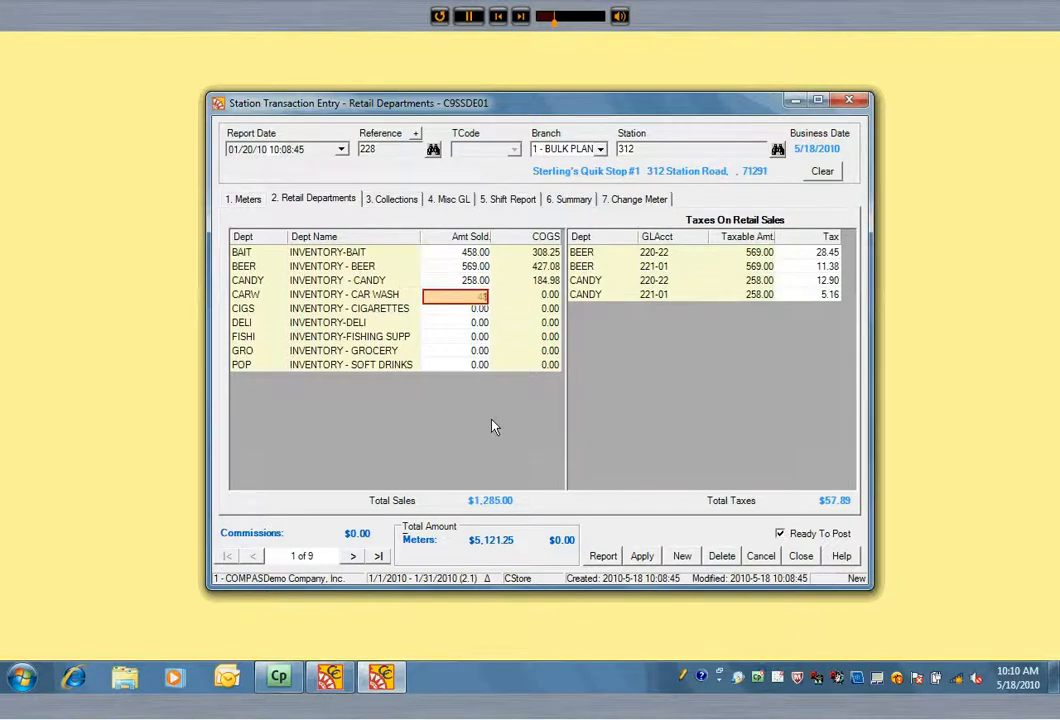
pyautogui.write('148')
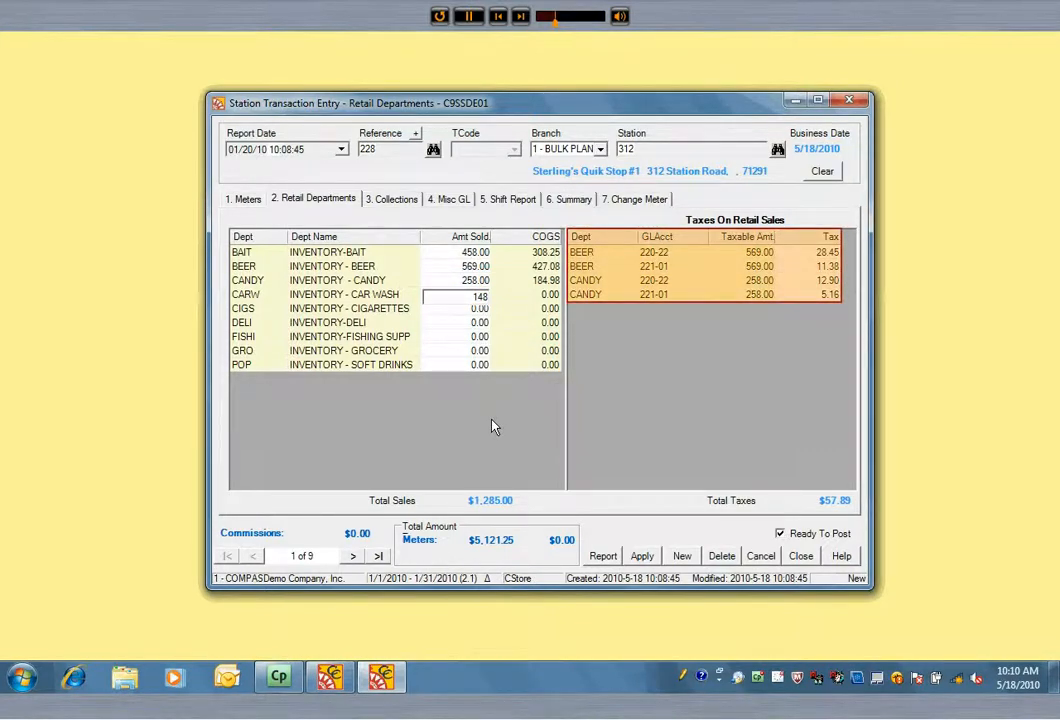
pyautogui.click(455, 308)
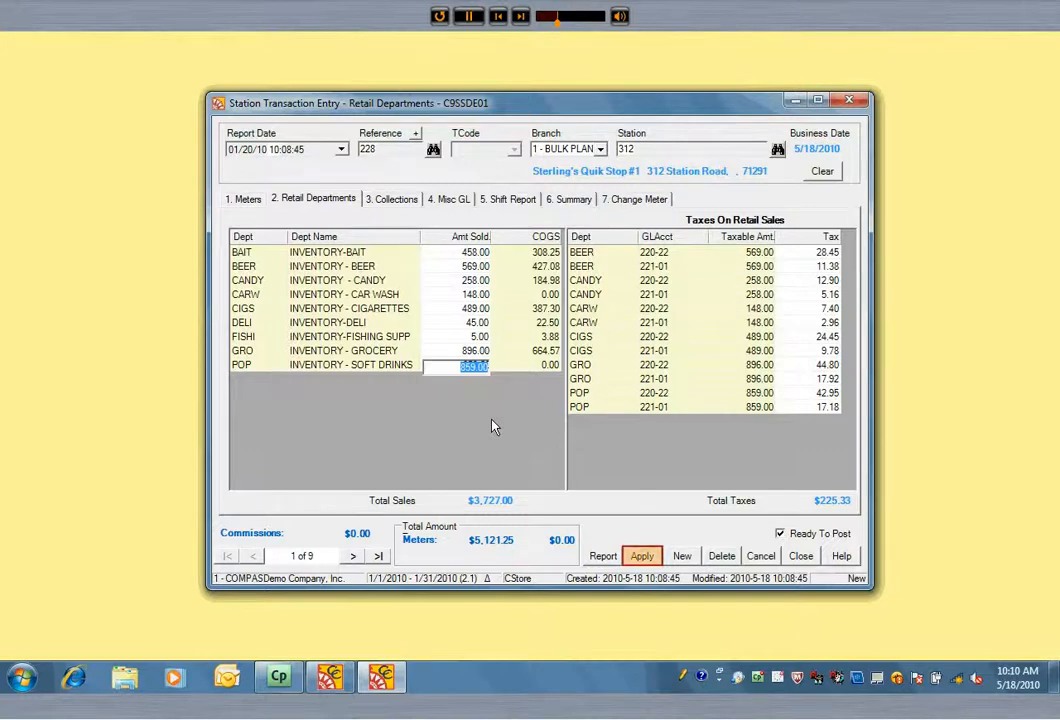
pyautogui.click(641, 555)
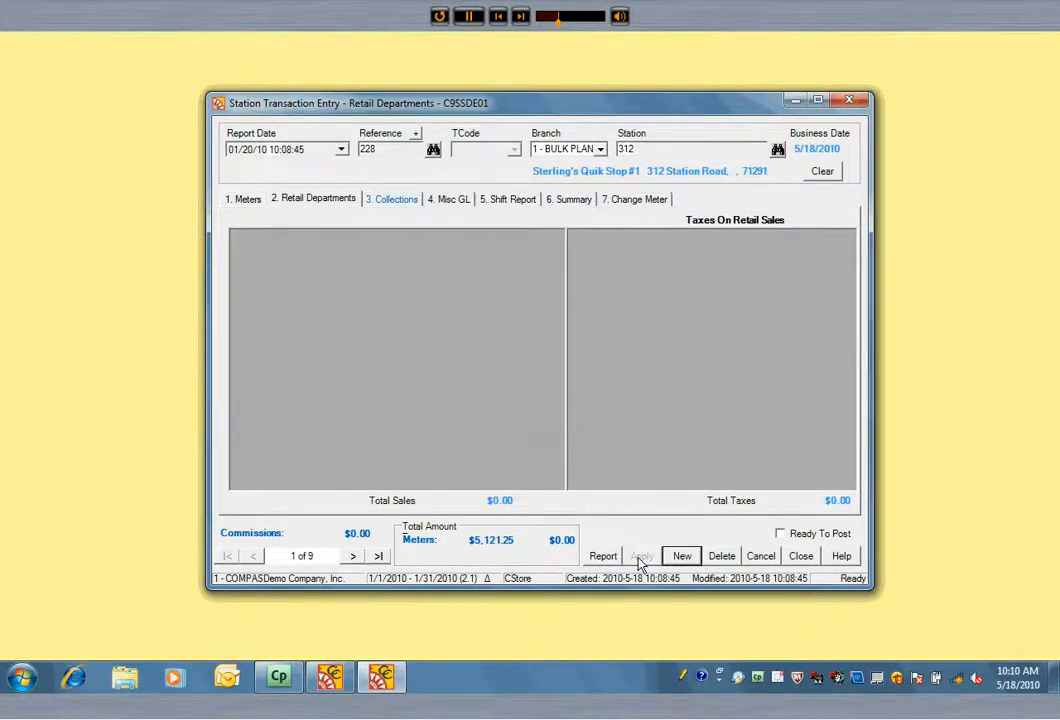
# Create a collections entry for customer 1600 with a 50.00 charge amount.
pyautogui.click(392, 199)
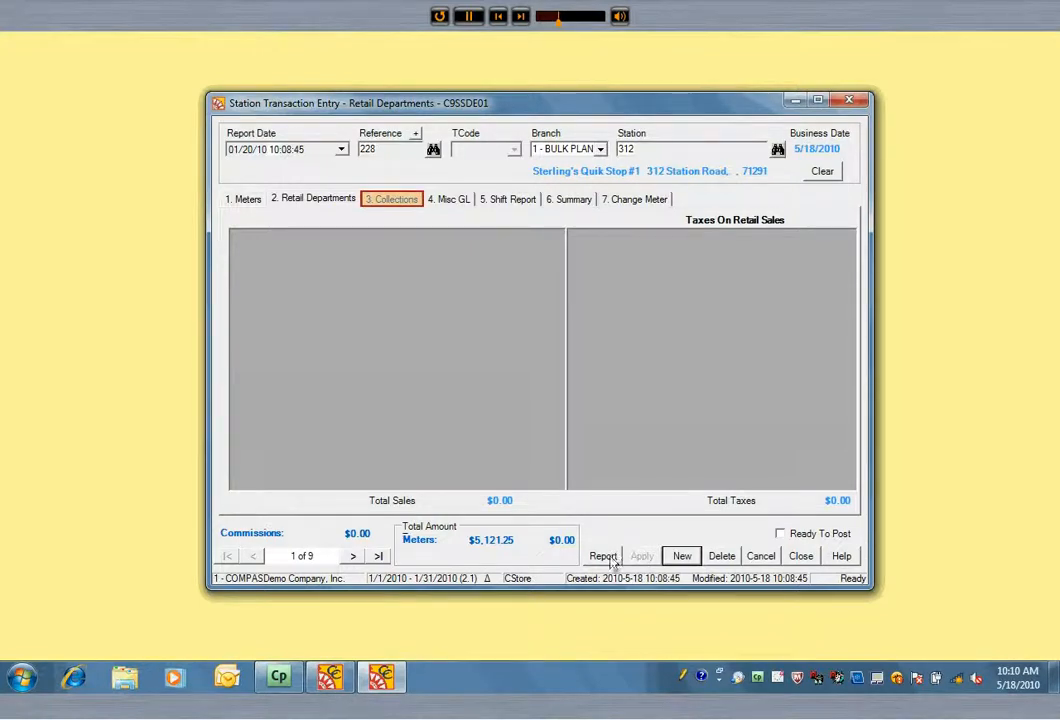
pyautogui.click(391, 199)
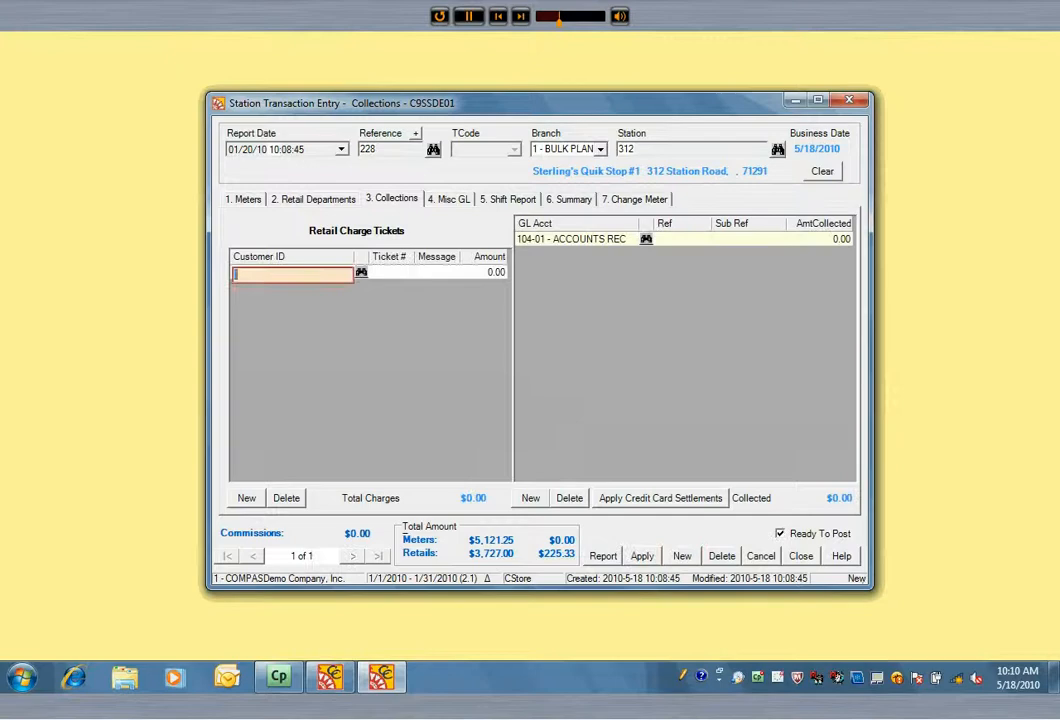
pyautogui.write('1600 - KESLER DIRT CONT')
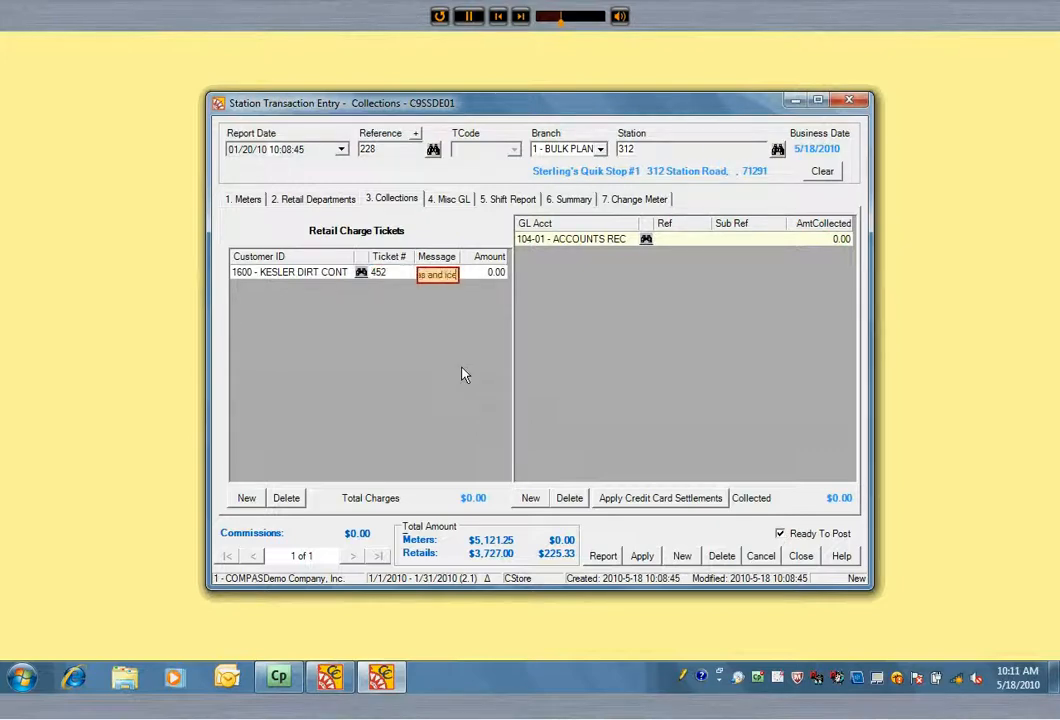
pyautogui.click(485, 273)
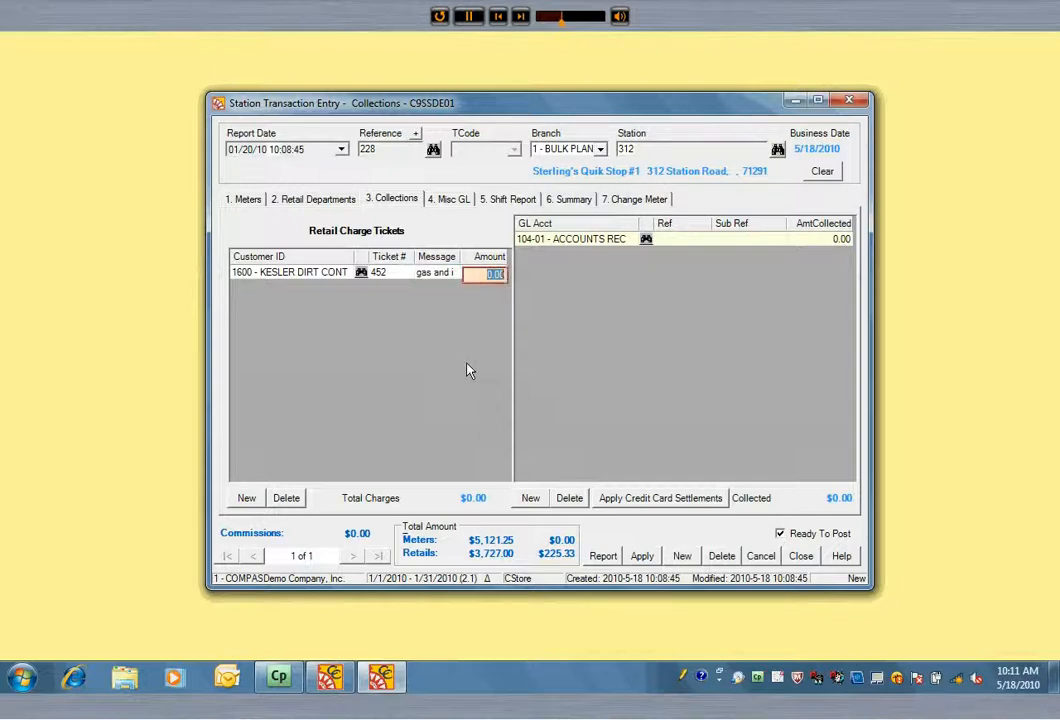
pyautogui.write('50.00')
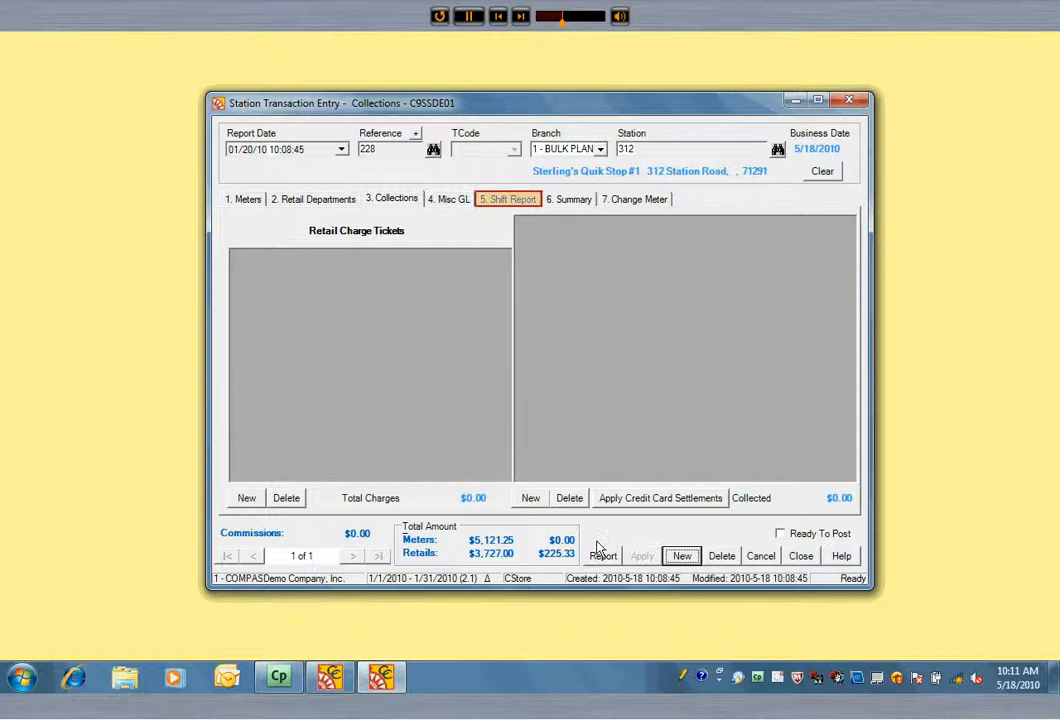
# Create a new shift report and add the reference 228 meters, retail and collections entries.
pyautogui.click(508, 198)
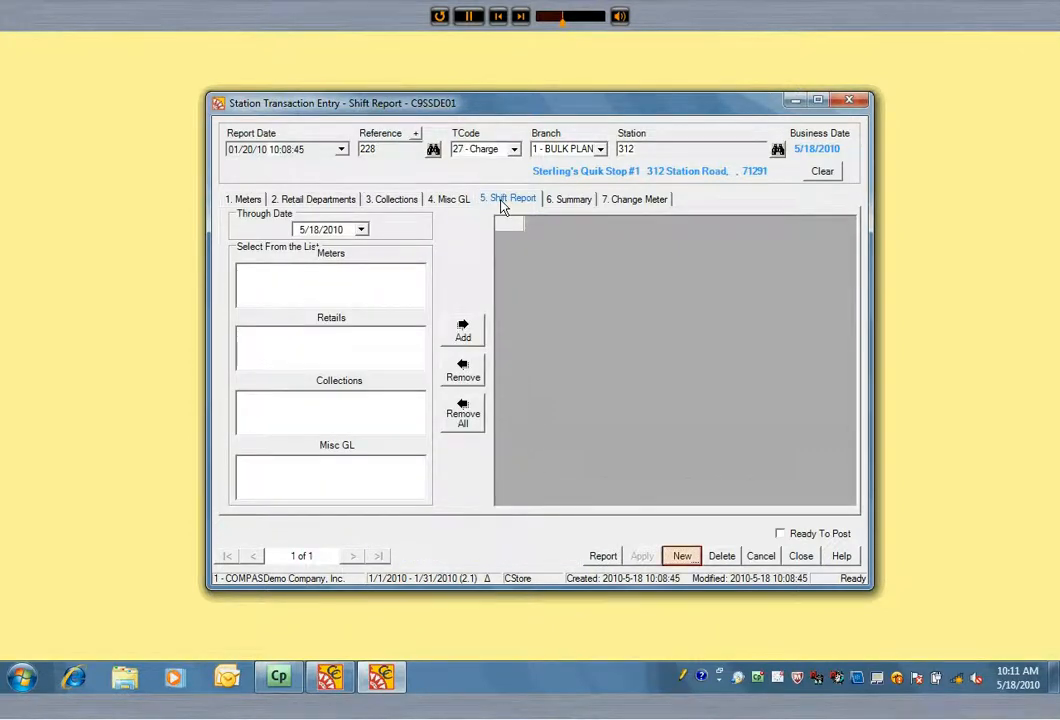
pyautogui.moveTo(663, 363)
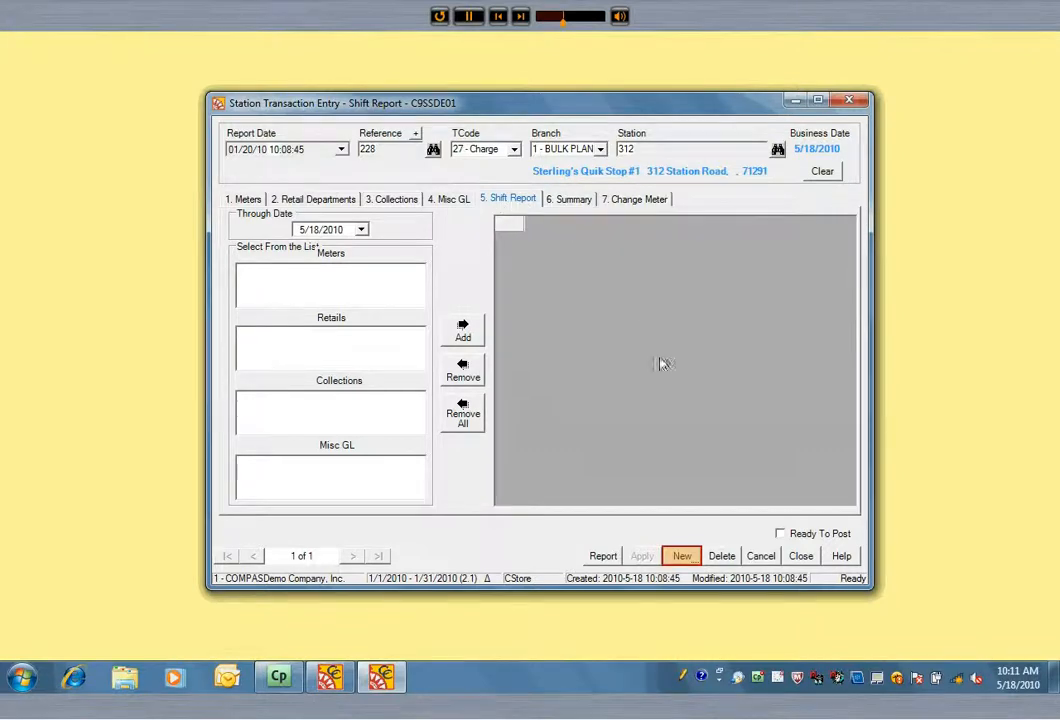
pyautogui.click(681, 555)
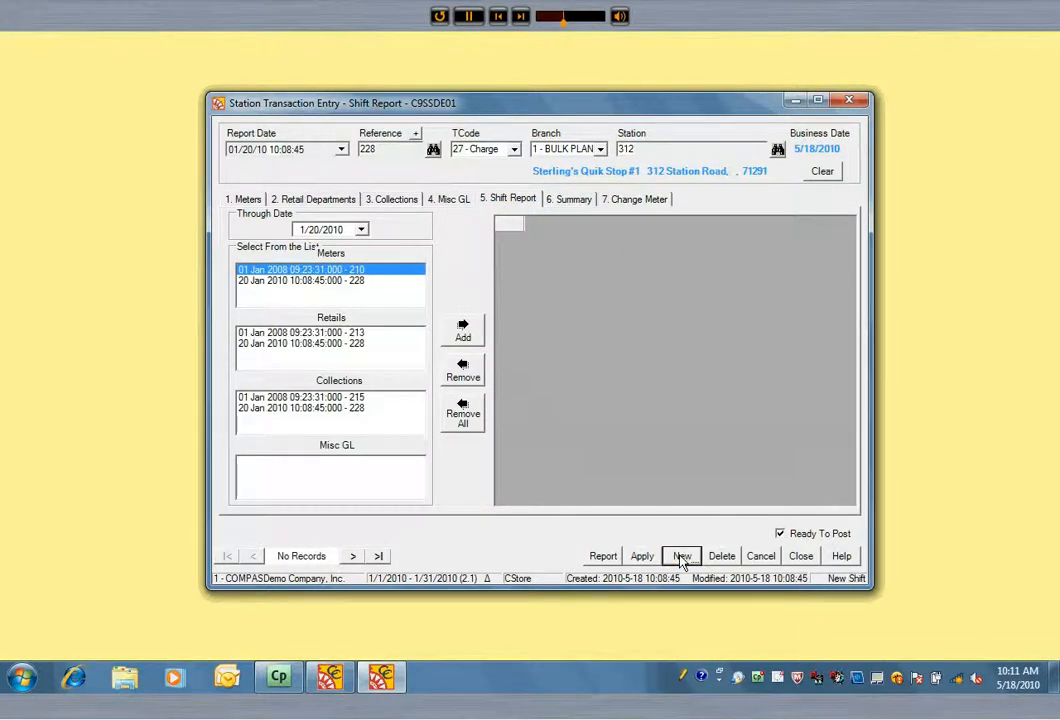
pyautogui.click(682, 556)
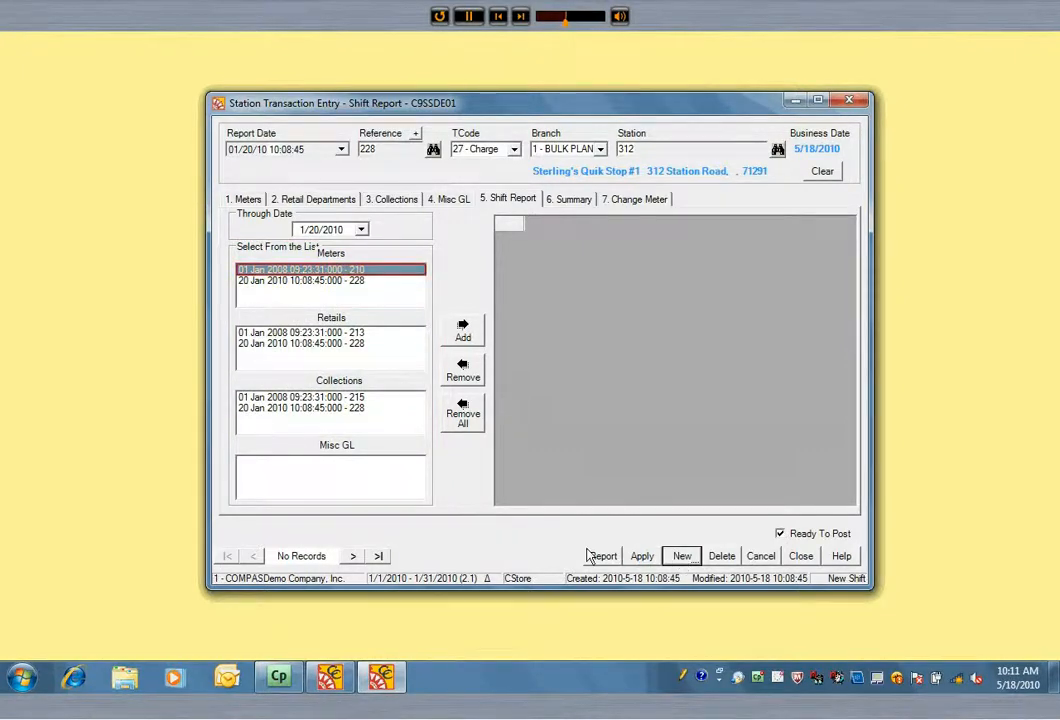
pyautogui.click(330, 280)
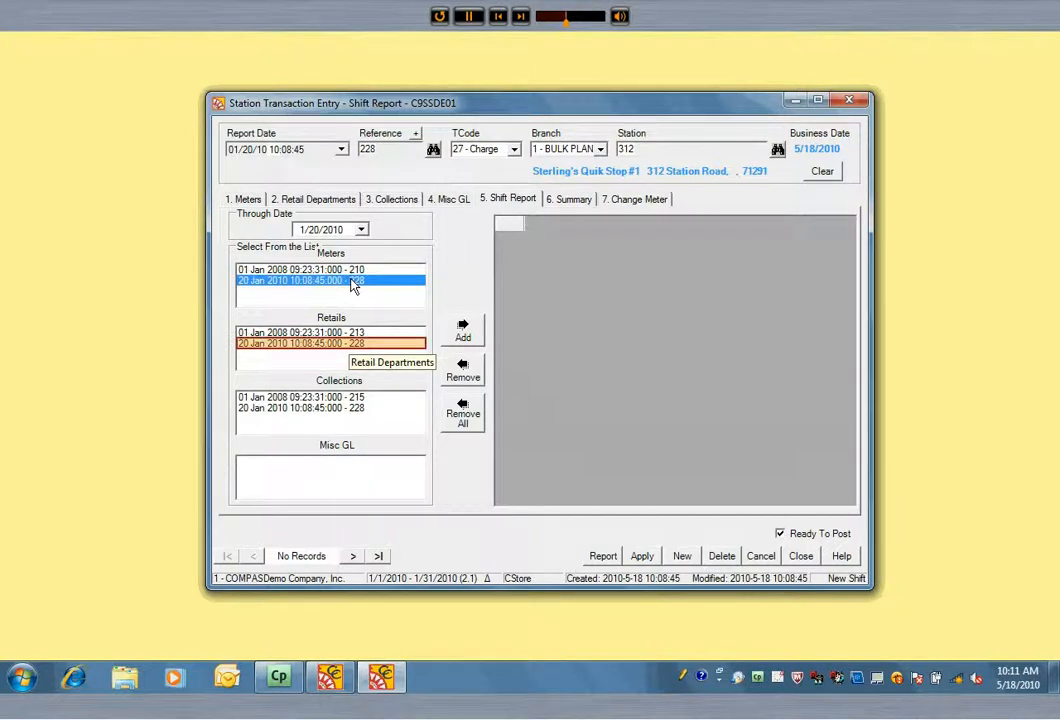
pyautogui.click(331, 343)
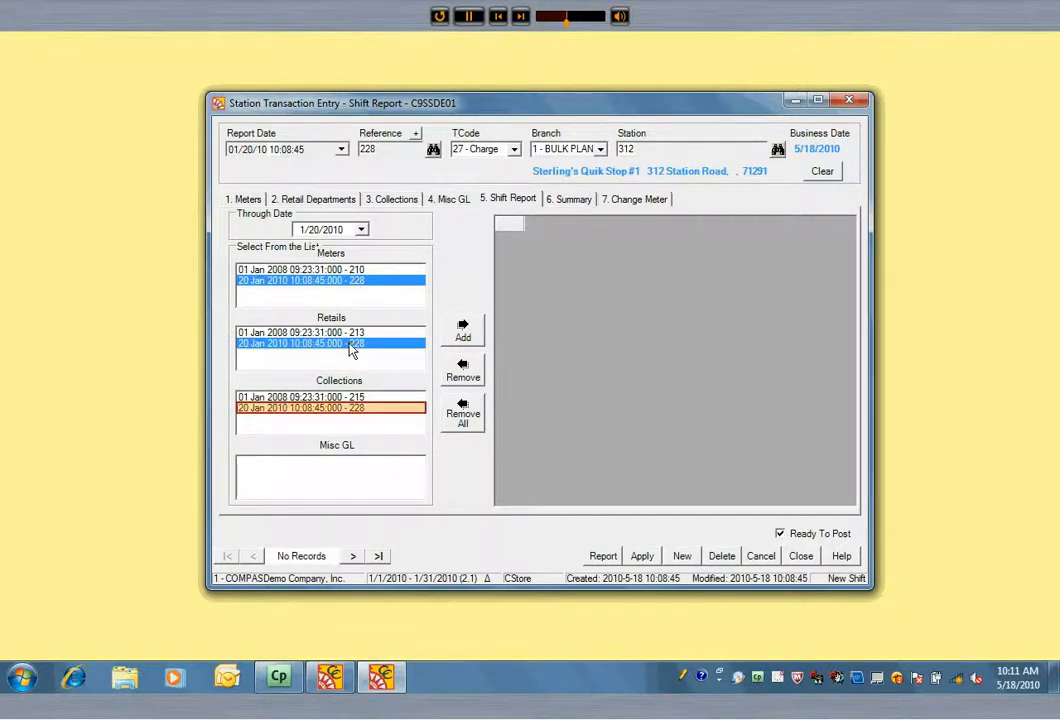
pyautogui.click(330, 408)
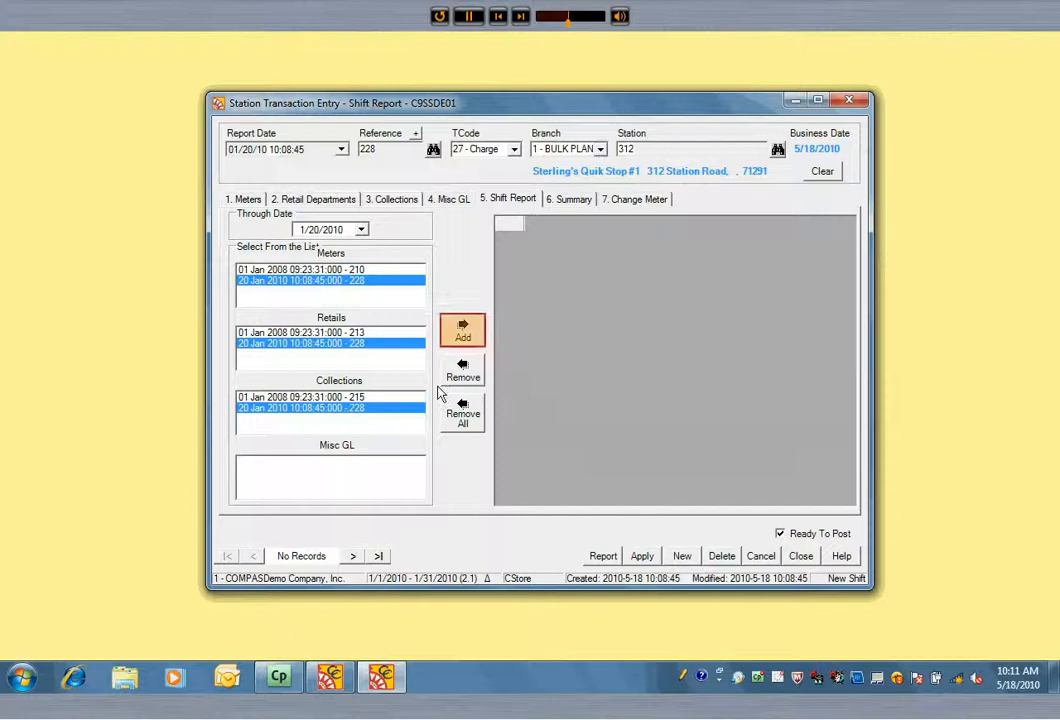
pyautogui.click(462, 329)
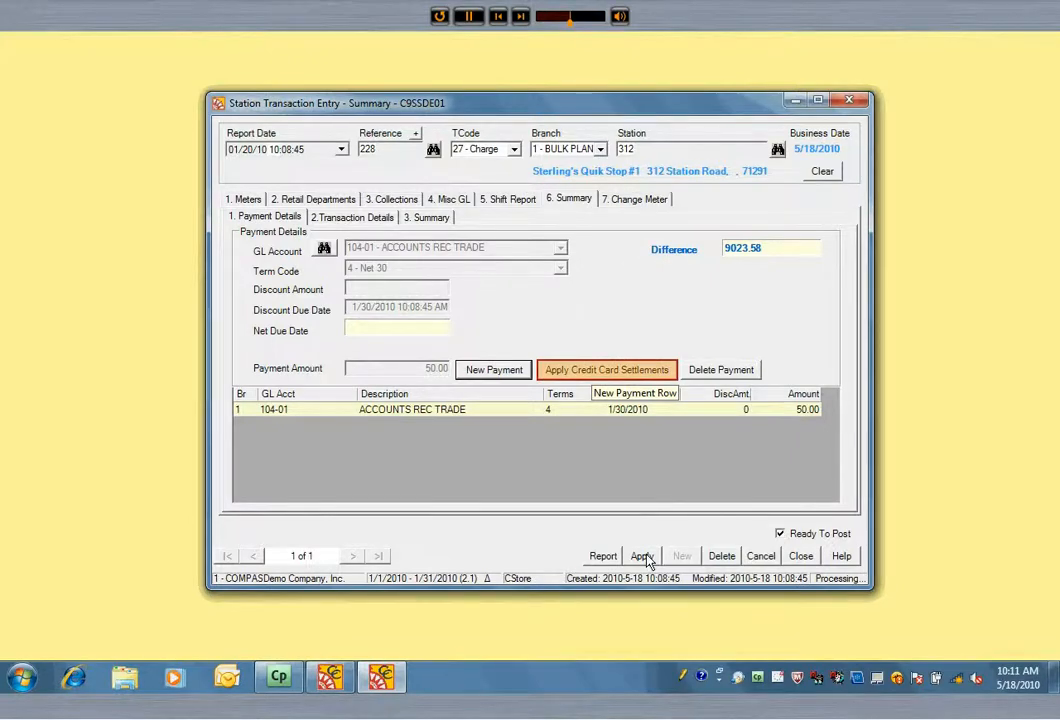
# Clear all credit card batch selections, mark the first five batches totalling $957.06, and apply.
pyautogui.click(607, 369)
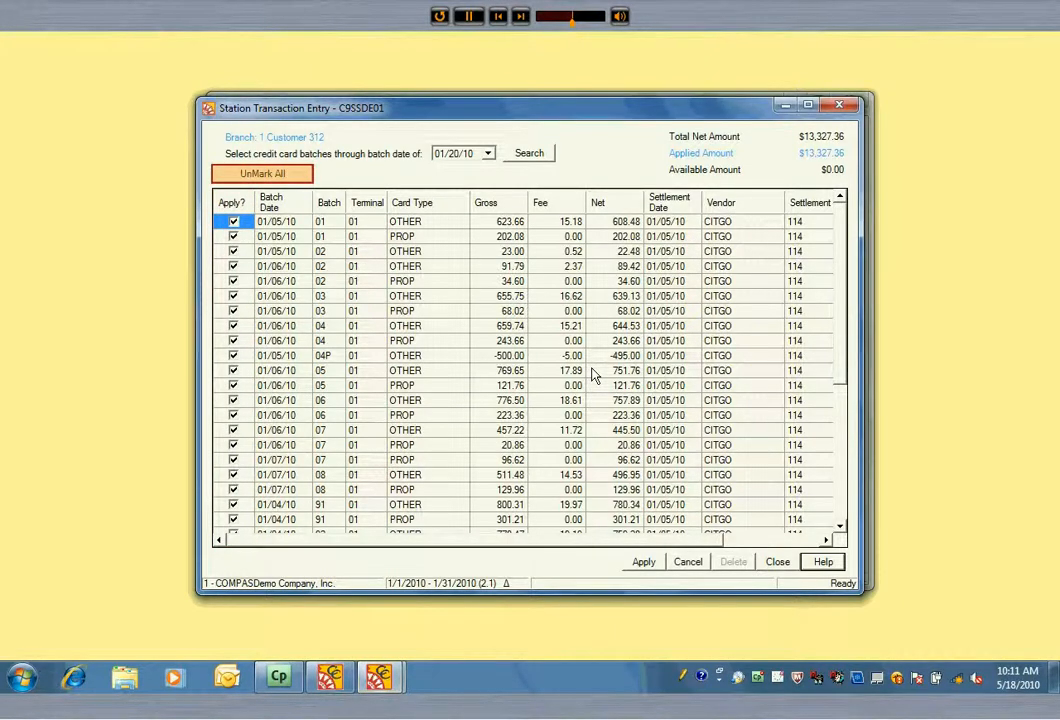
pyautogui.moveTo(400, 343)
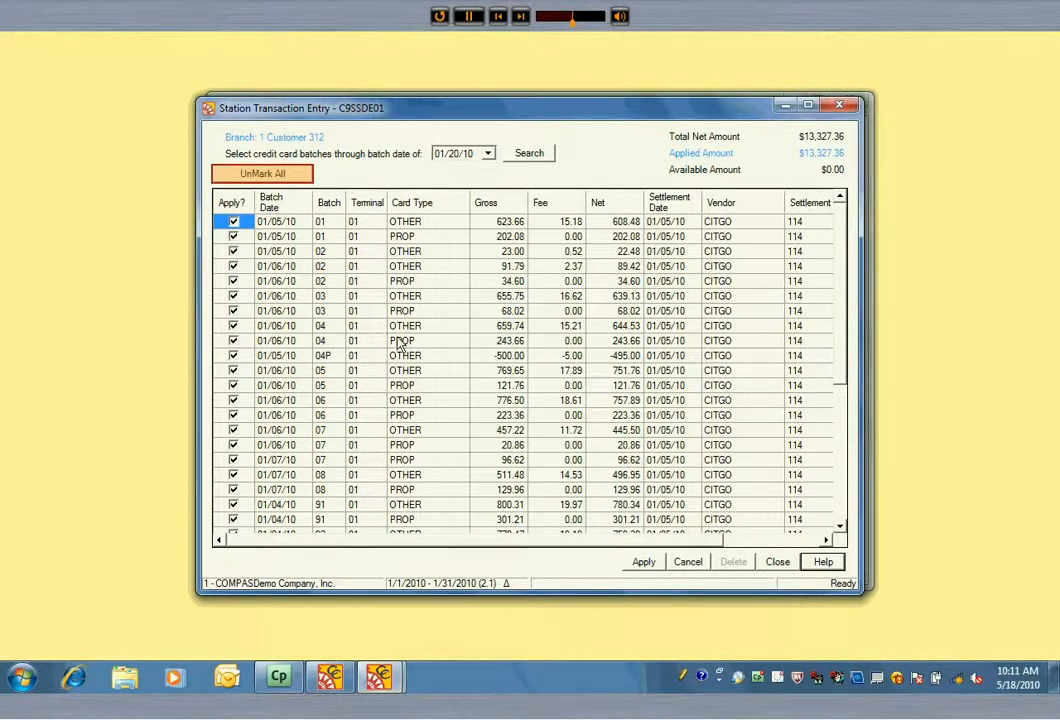
pyautogui.click(262, 173)
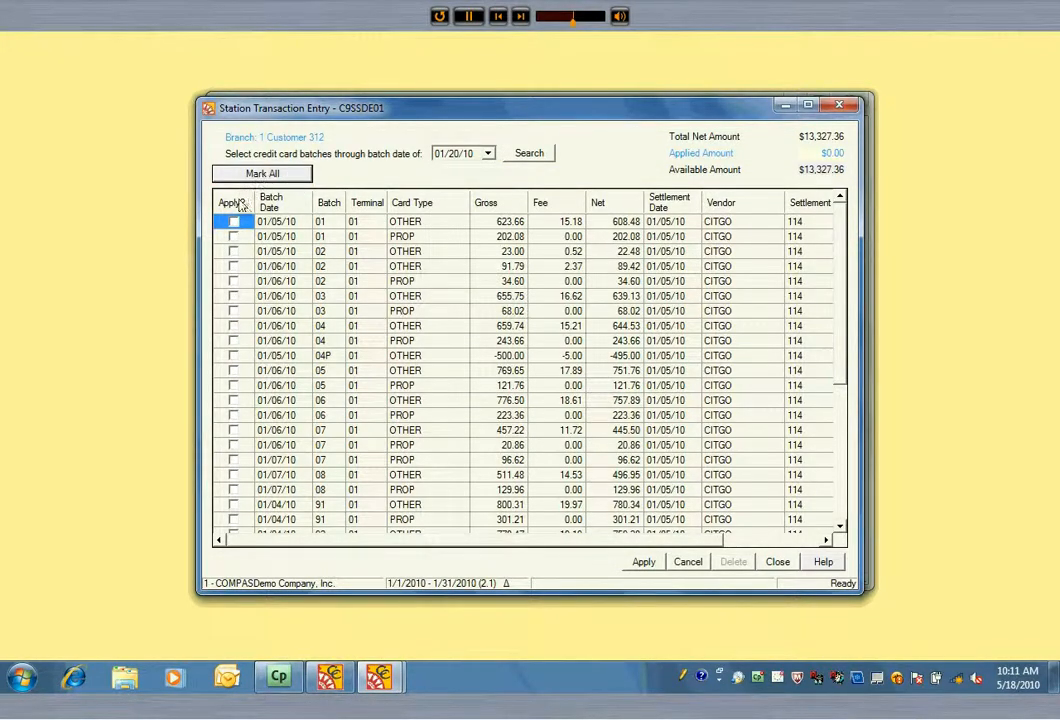
pyautogui.click(234, 236)
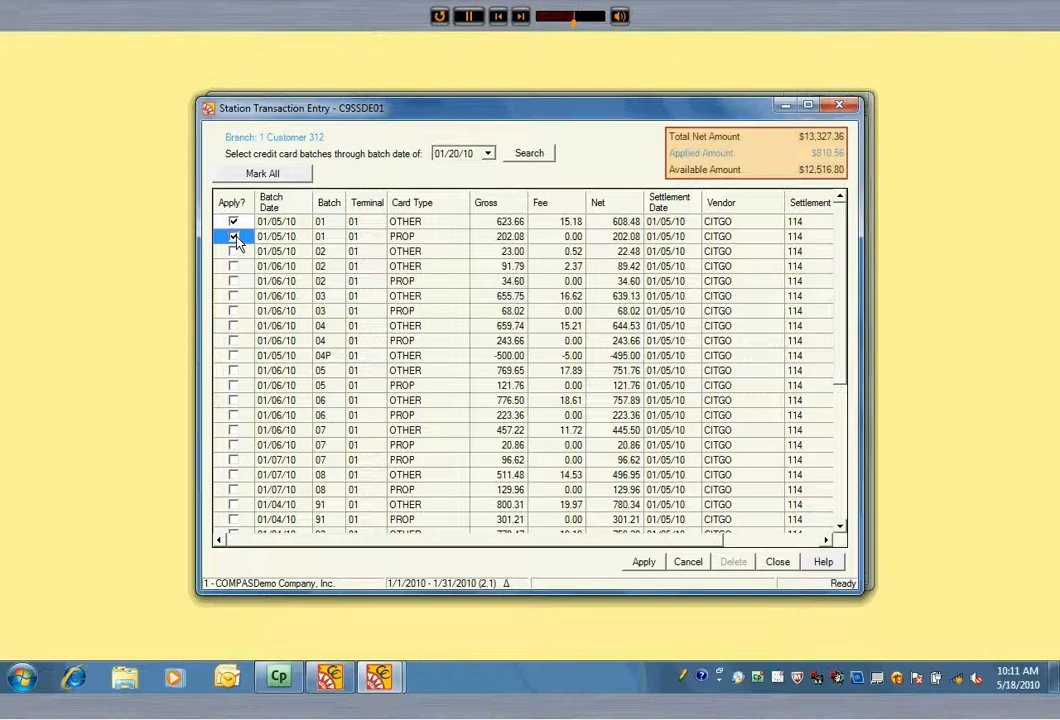
pyautogui.click(234, 251)
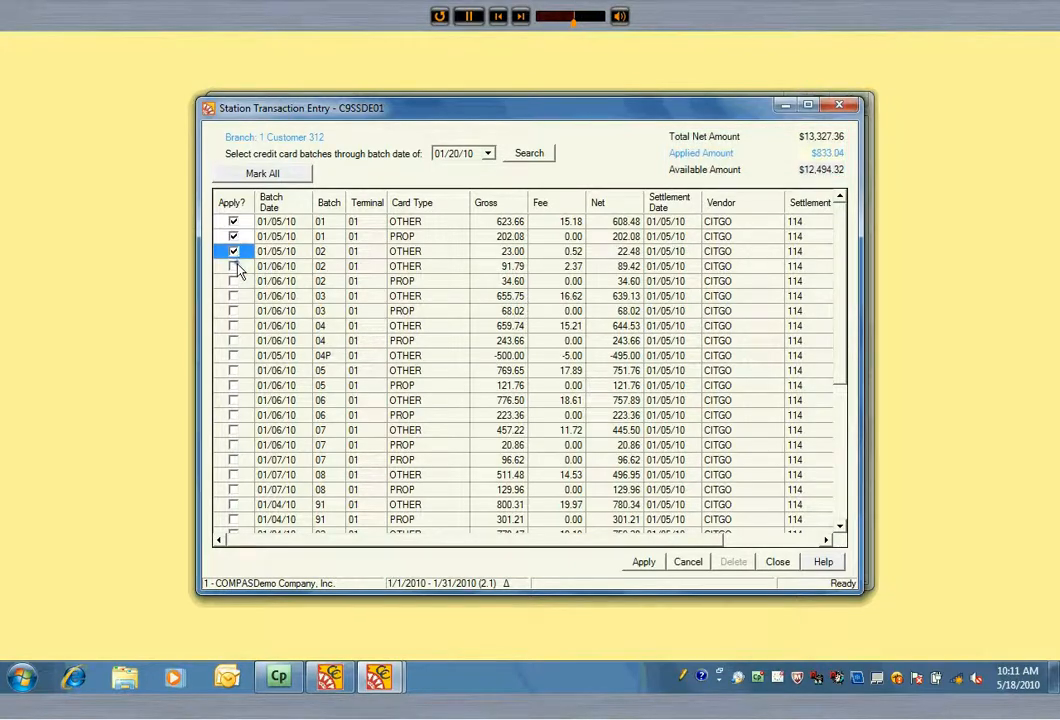
pyautogui.click(234, 280)
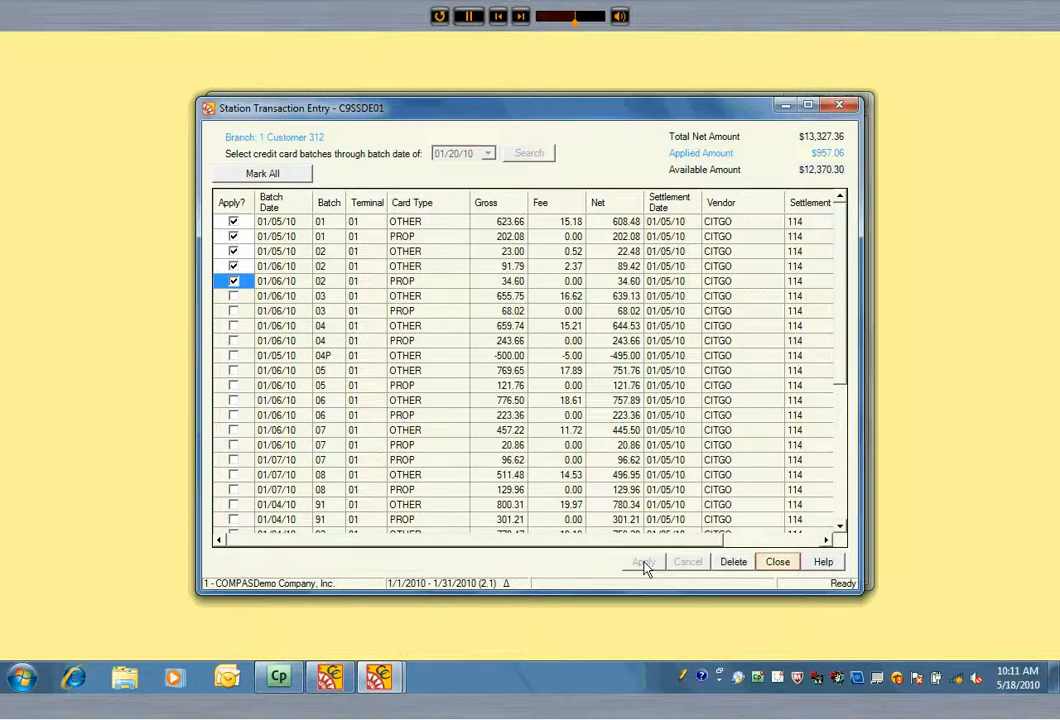
pyautogui.click(643, 561)
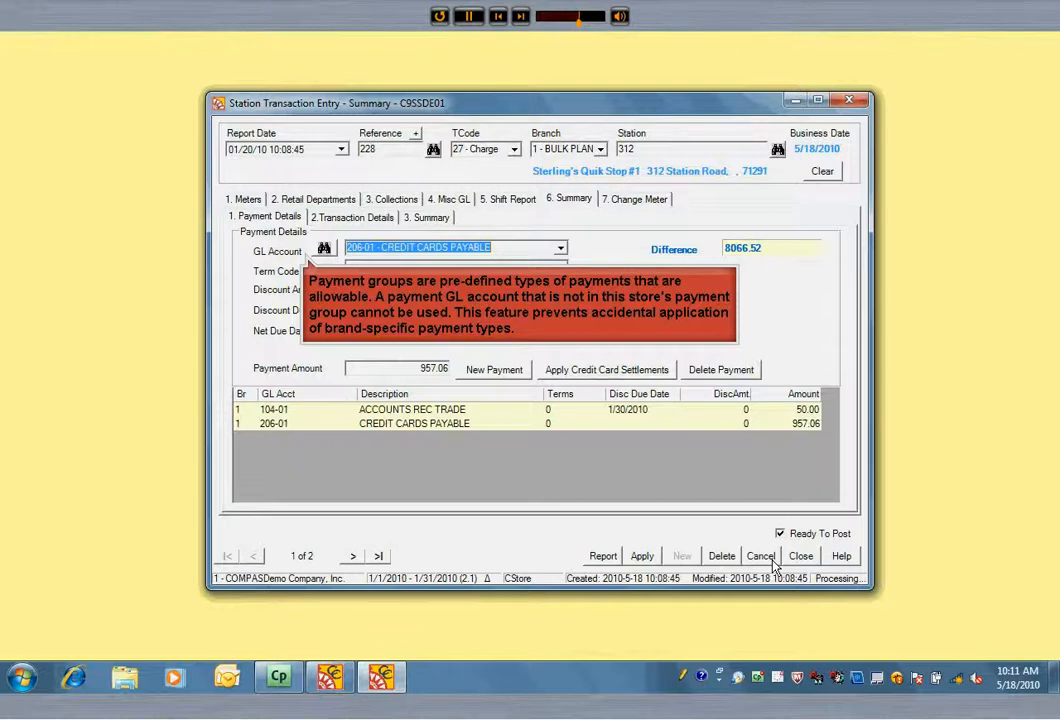
# Add a payment line on 104-01 Accounts Rec Trade with 0 - Net 10 Days terms.
pyautogui.click(493, 369)
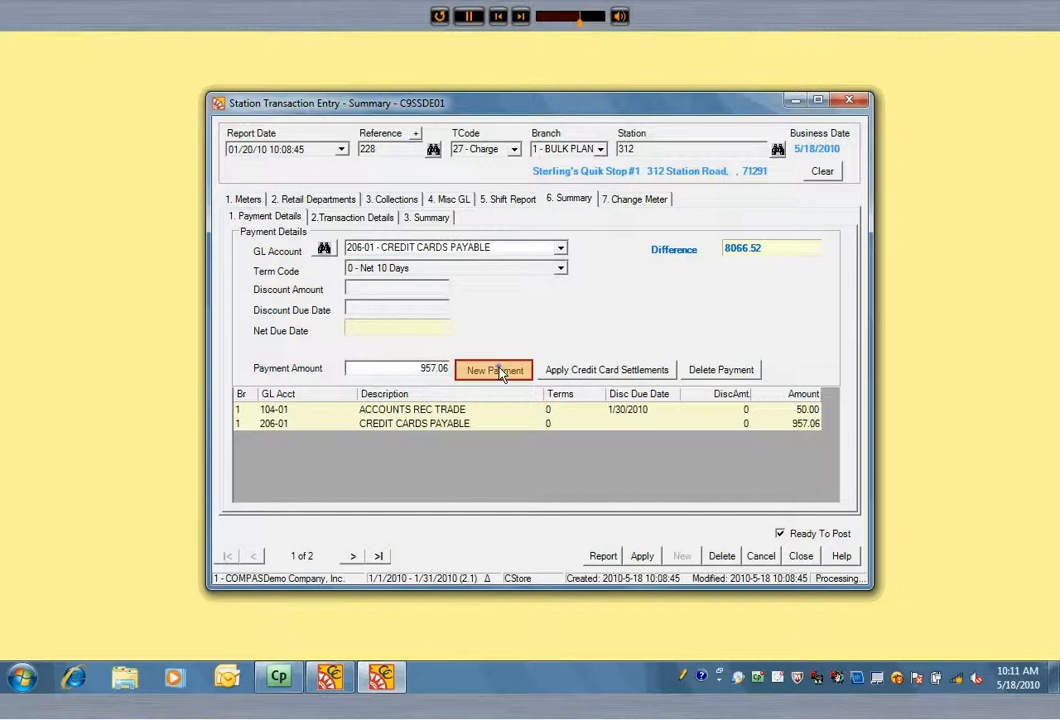
pyautogui.click(493, 369)
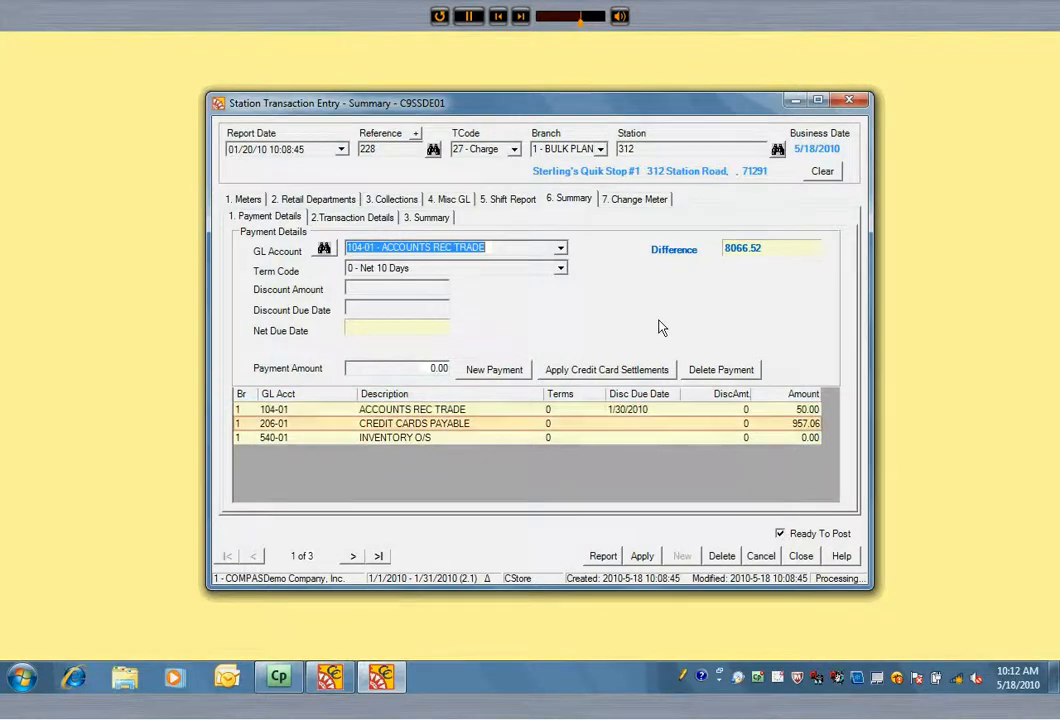
pyautogui.click(410, 437)
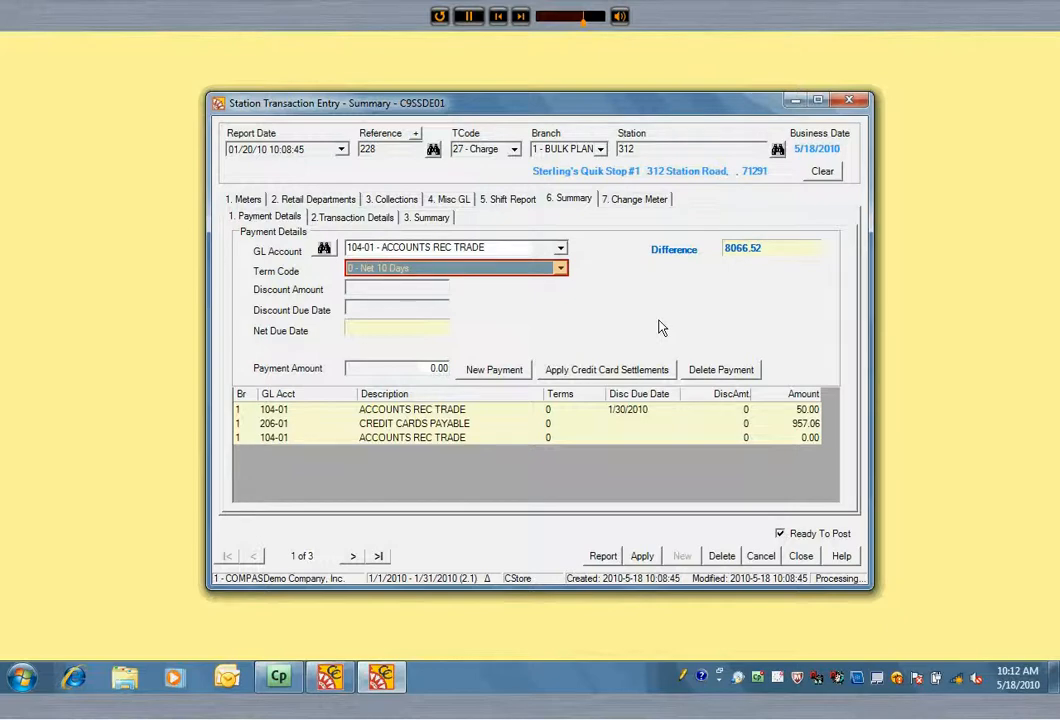
pyautogui.click(455, 267)
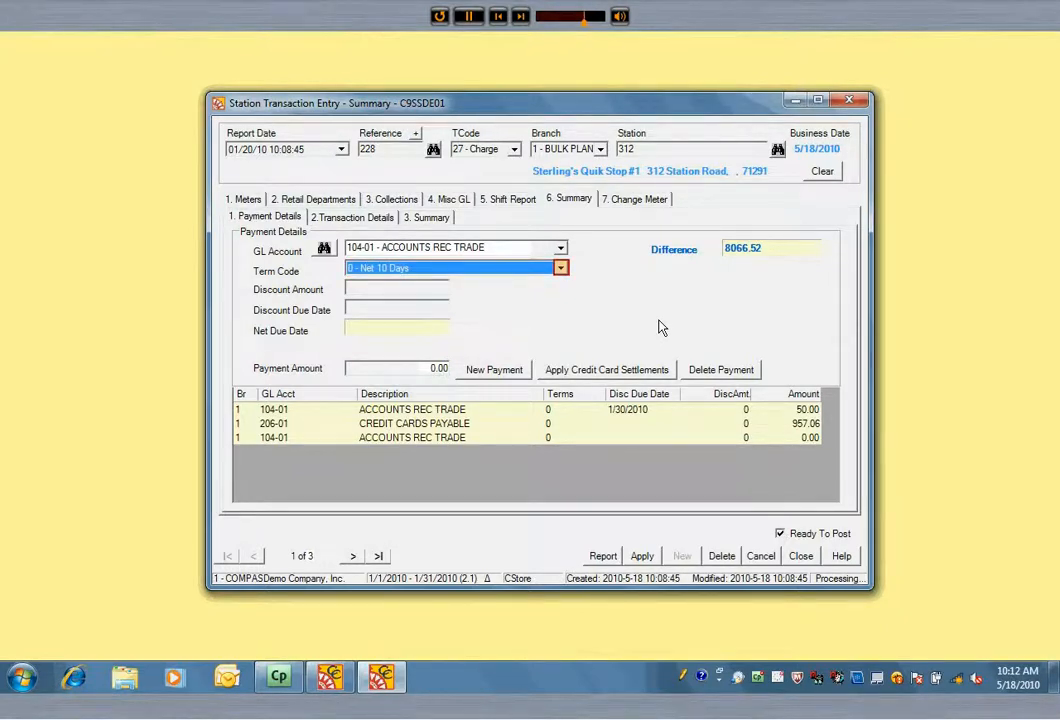
pyautogui.moveTo(561, 267)
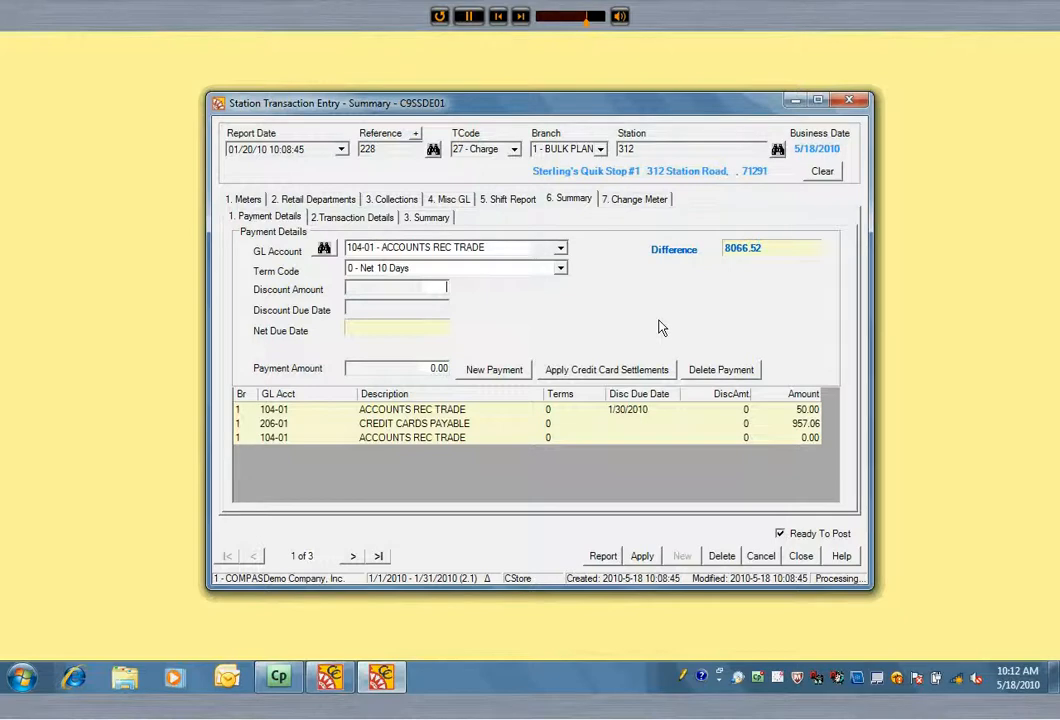
# Set the Accounts Rec Trade payment amount to 8066.52 and apply.
pyautogui.click(396, 288)
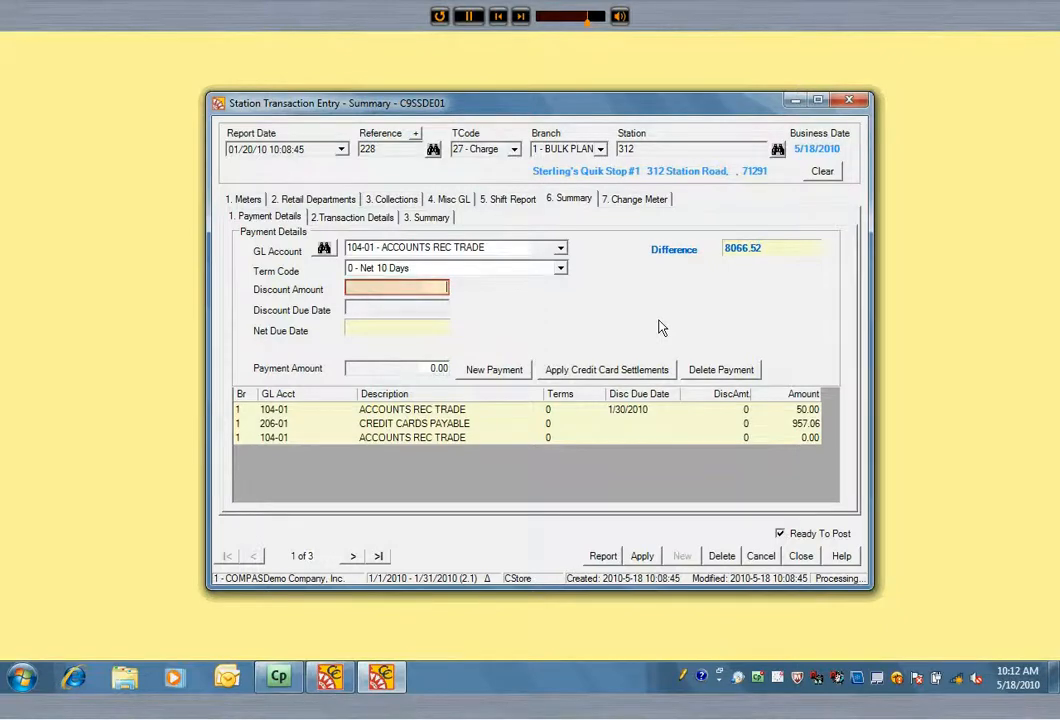
pyautogui.click(396, 310)
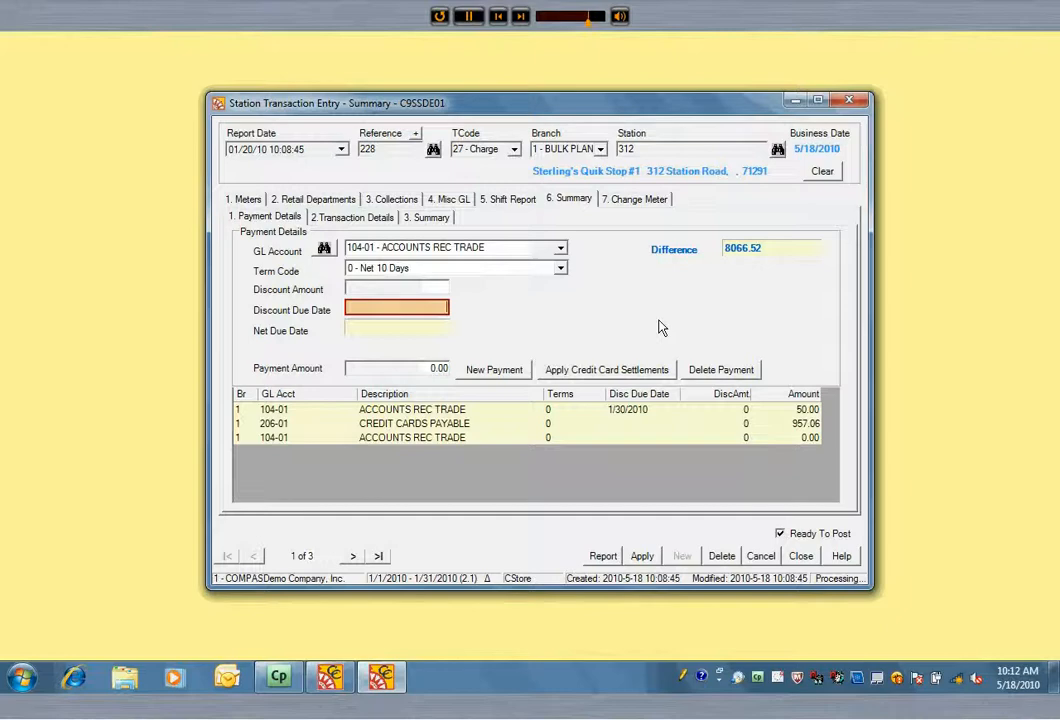
pyautogui.click(397, 368)
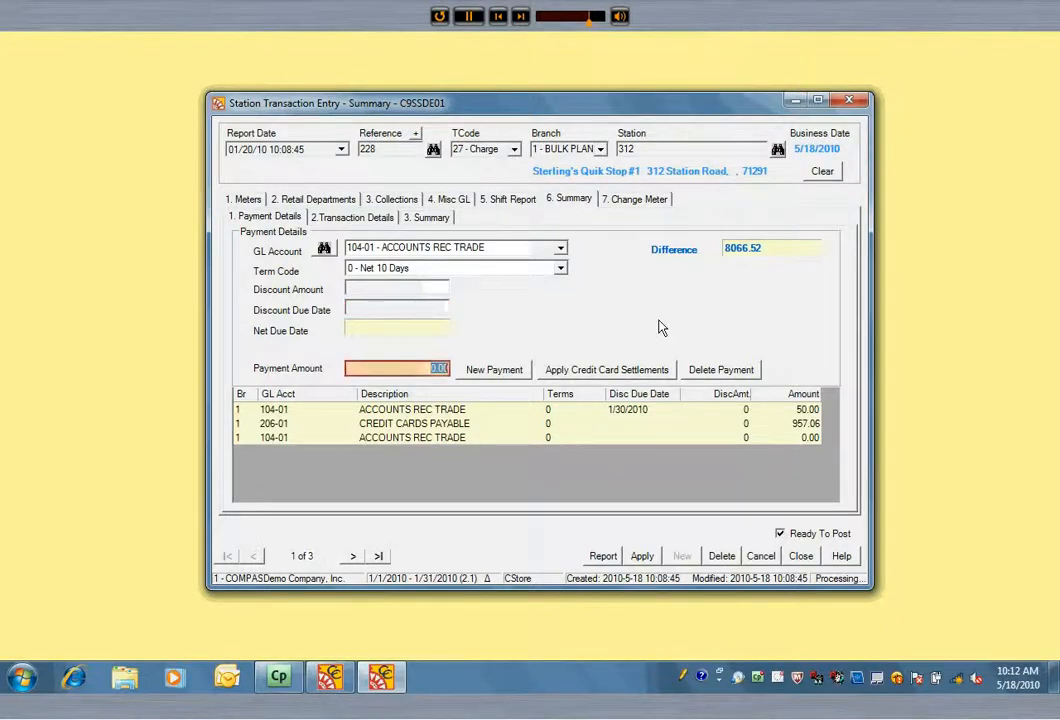
pyautogui.write('8066.52')
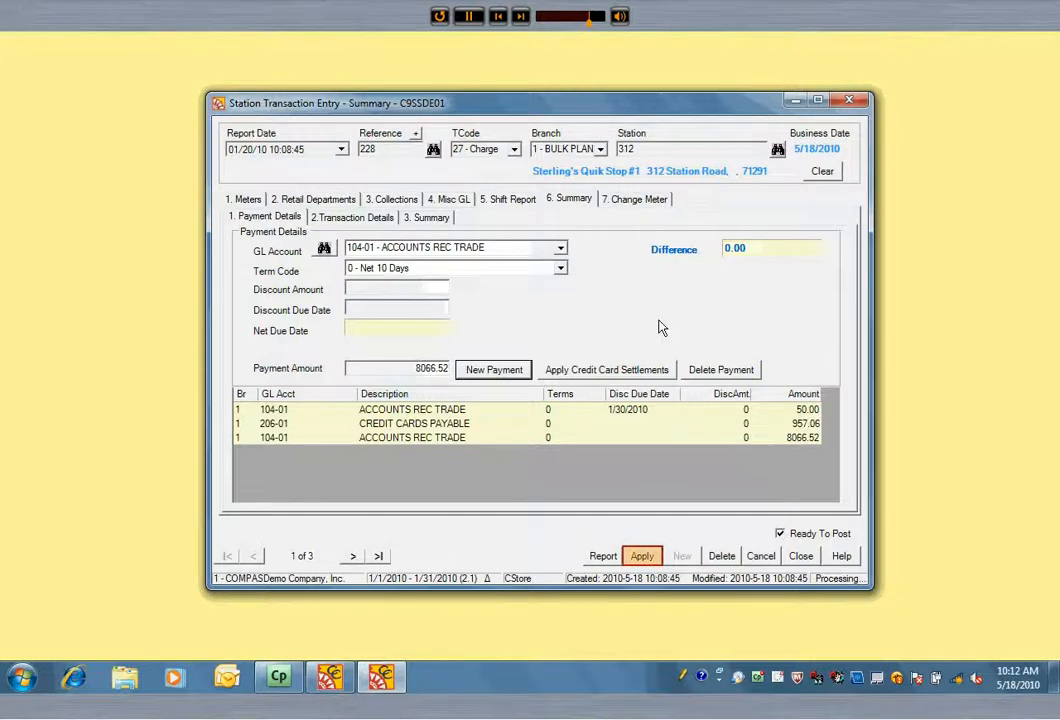
pyautogui.click(641, 555)
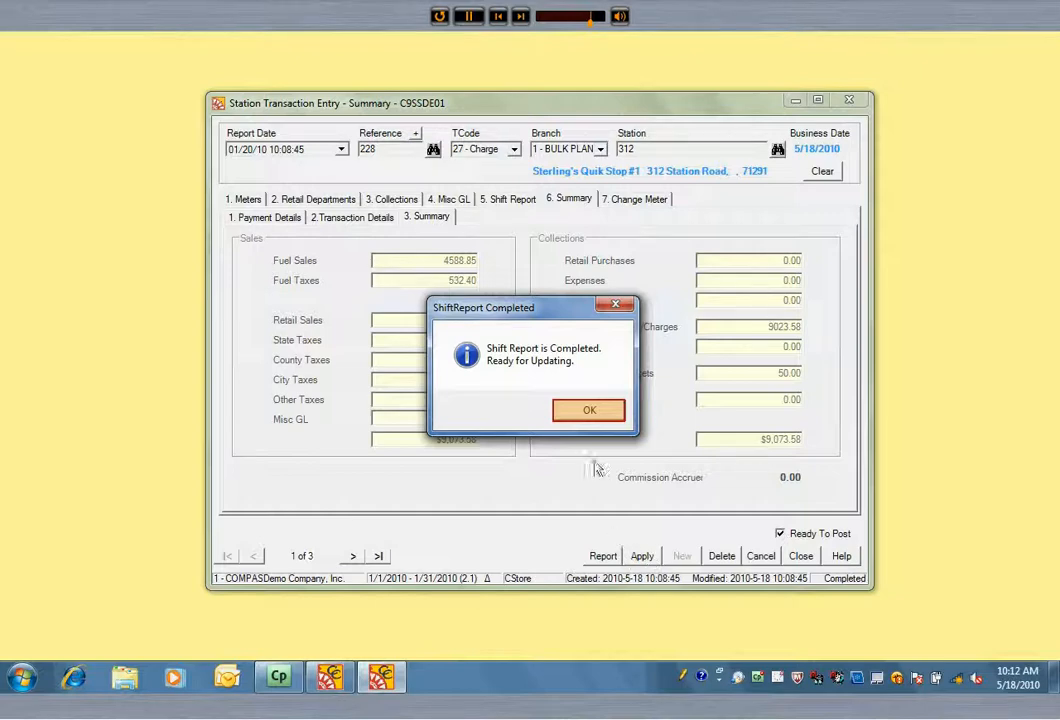
# Dismiss the ShiftReport Completed message and preview the current Station Sales report.
pyautogui.click(589, 410)
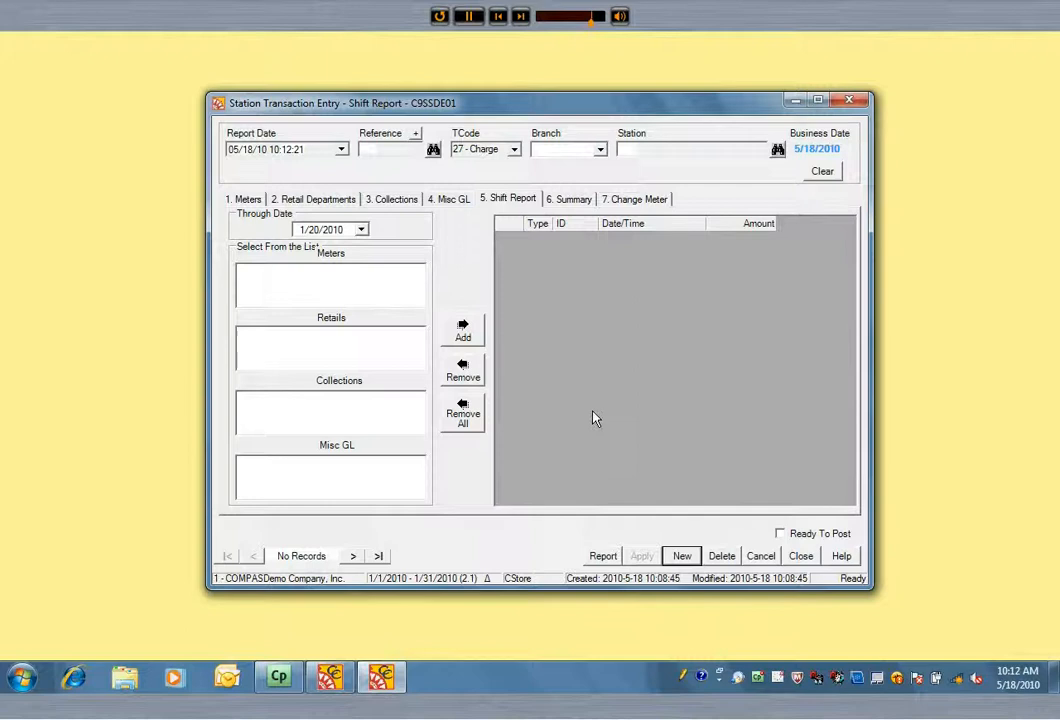
pyautogui.click(602, 555)
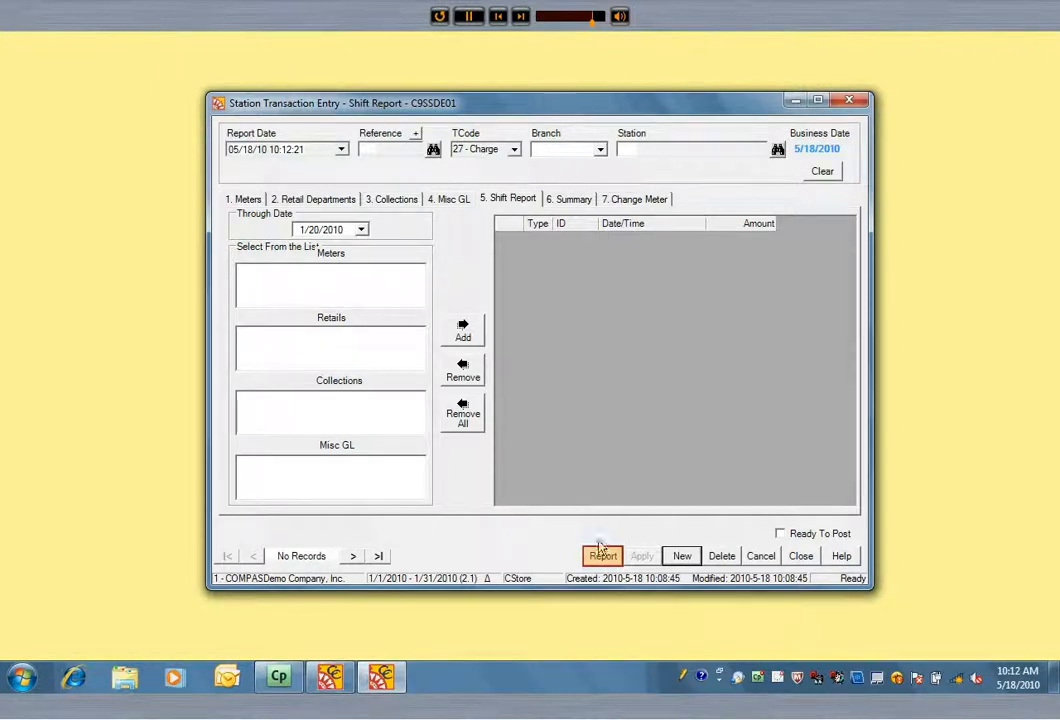
pyautogui.click(602, 555)
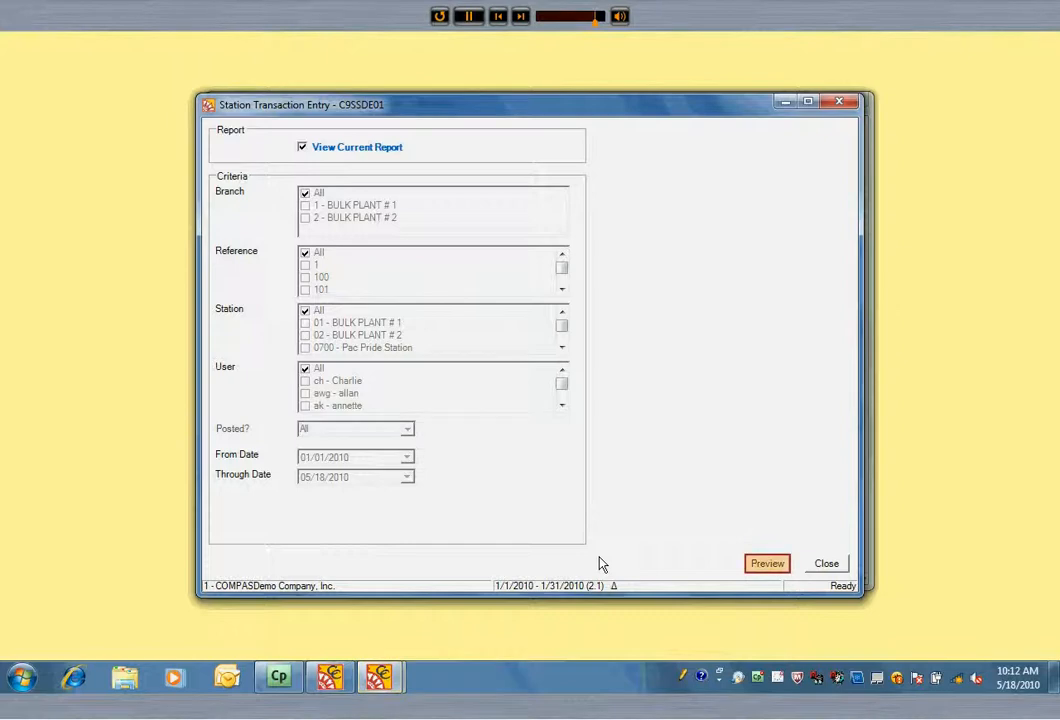
pyautogui.click(767, 563)
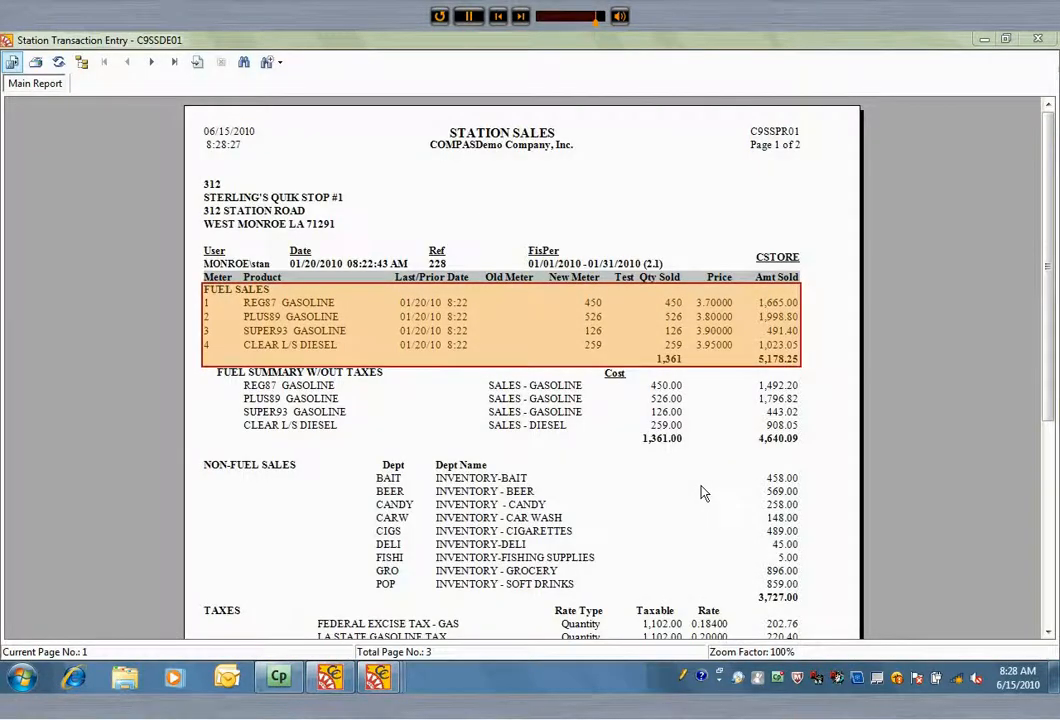
# Page forward through the Station Sales preview to page 3, Credit Cards Applied.
pyautogui.click(615, 373)
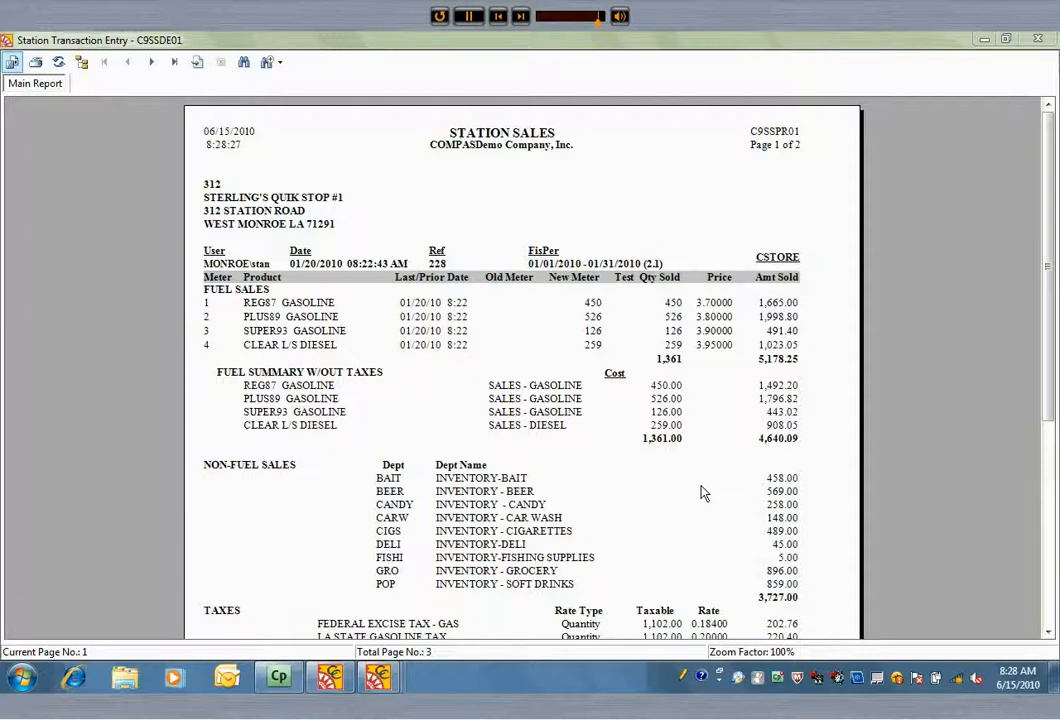
pyautogui.moveTo(405, 210)
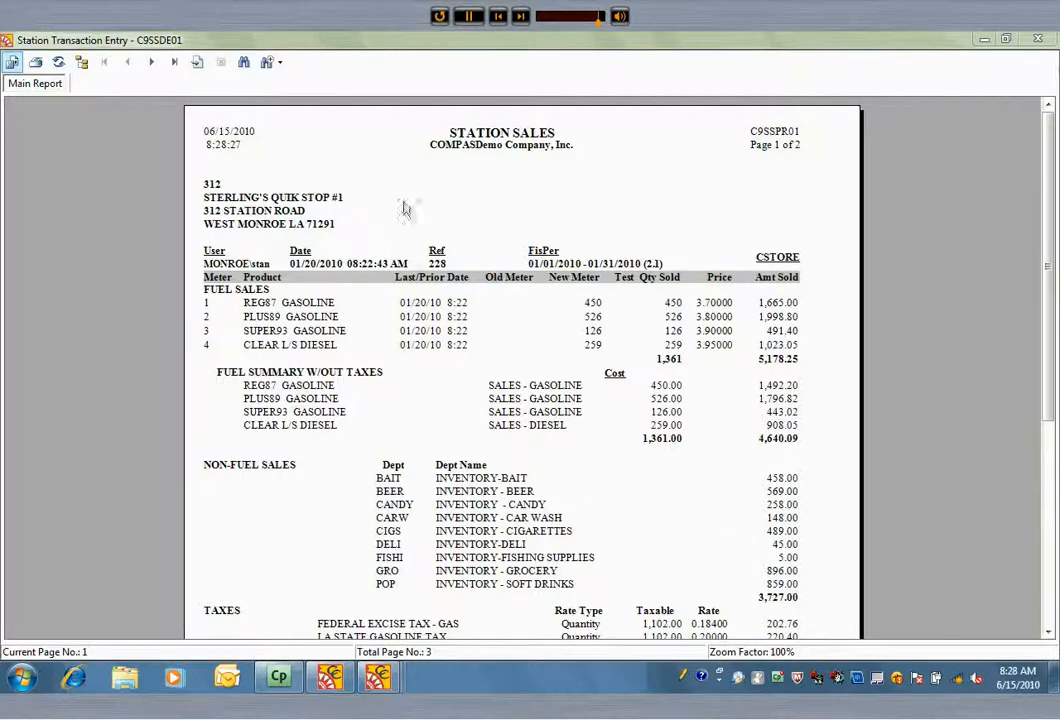
pyautogui.scroll(-3)
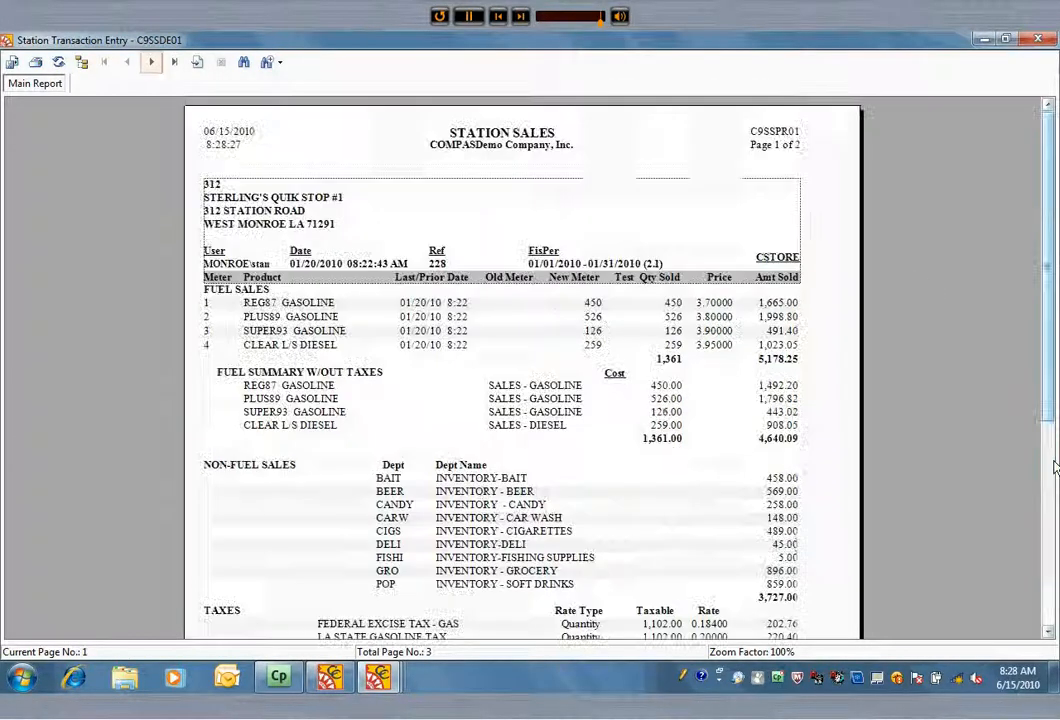
pyautogui.click(150, 62)
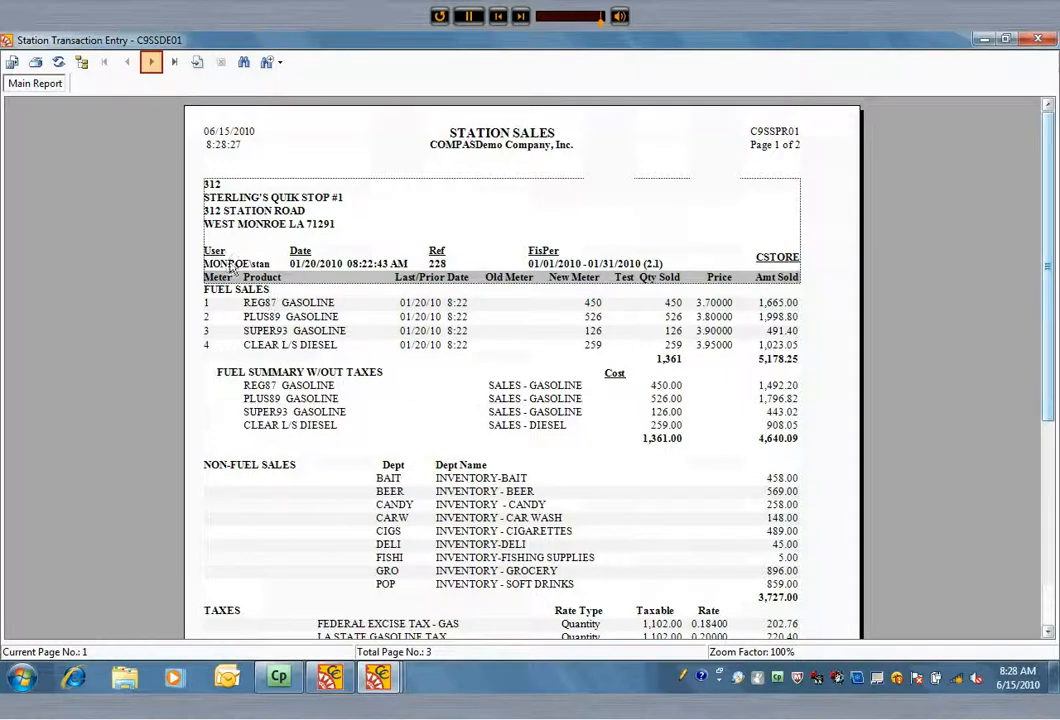
pyautogui.click(151, 62)
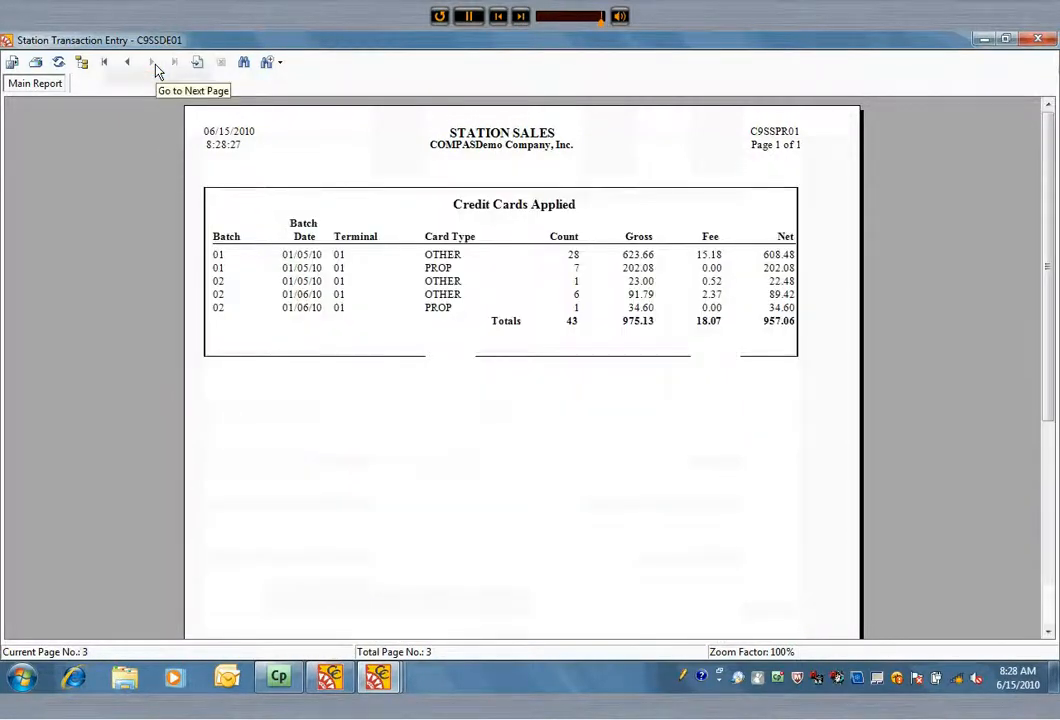